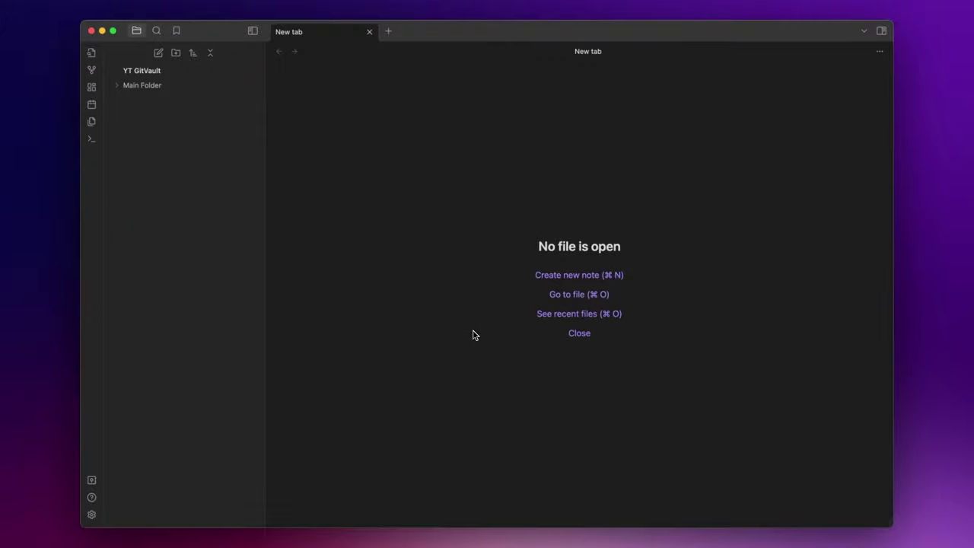
Open First Note from Main Folder in the sidebar.
{"action": "left_click", "coordinate": [148, 99]}
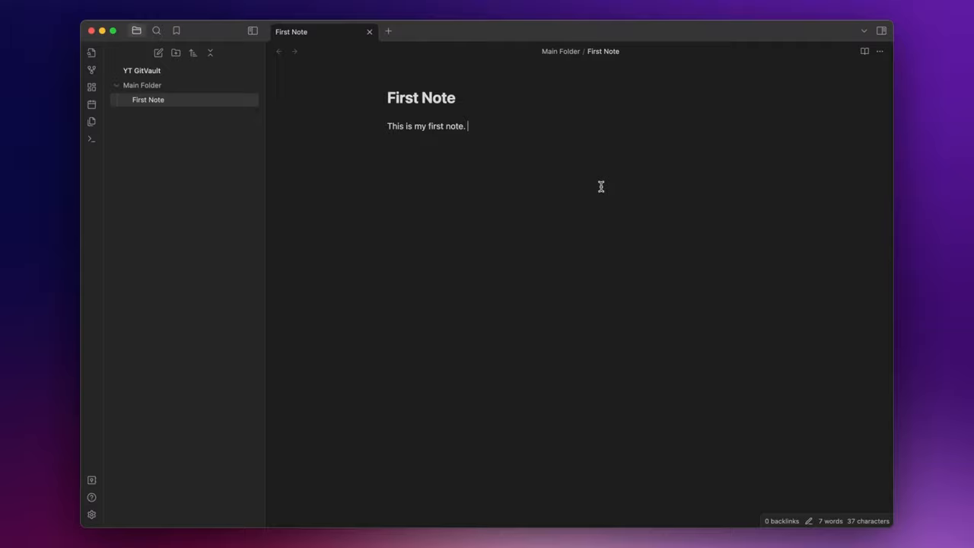
{"action": "mouse_move", "coordinate": [600, 187]}
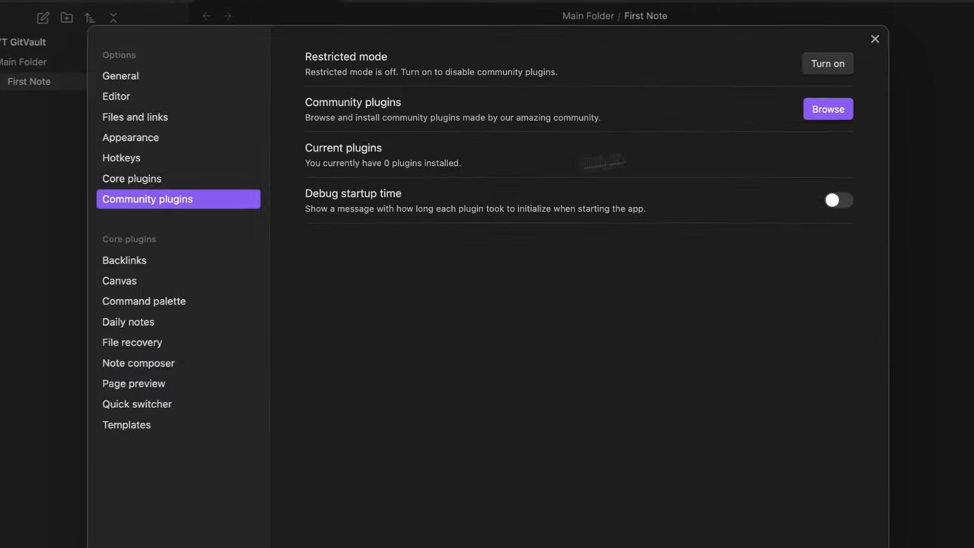
Install and enable Obsidian Git from the community plugin catalogue, then close settings.
{"action": "left_click", "coordinate": [828, 109]}
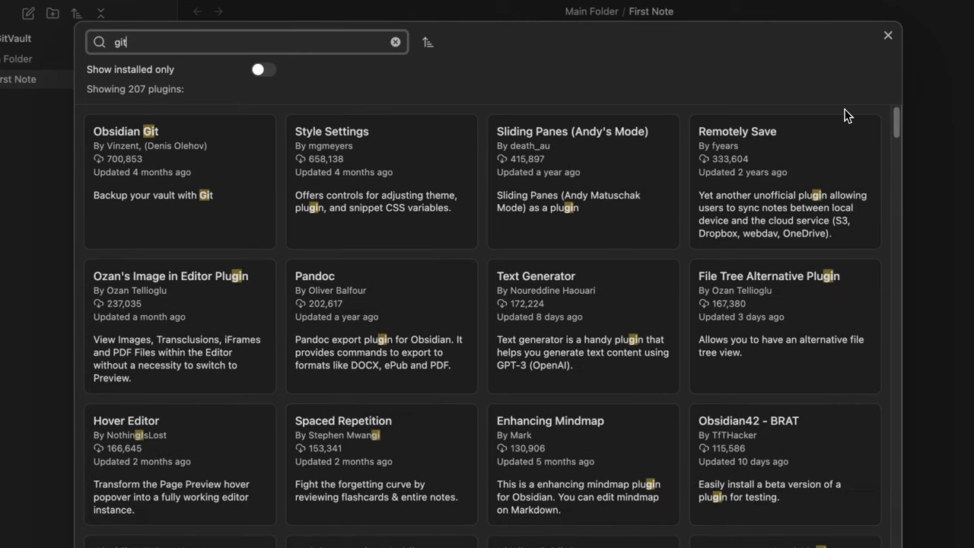
{"action": "left_click", "coordinate": [179, 164]}
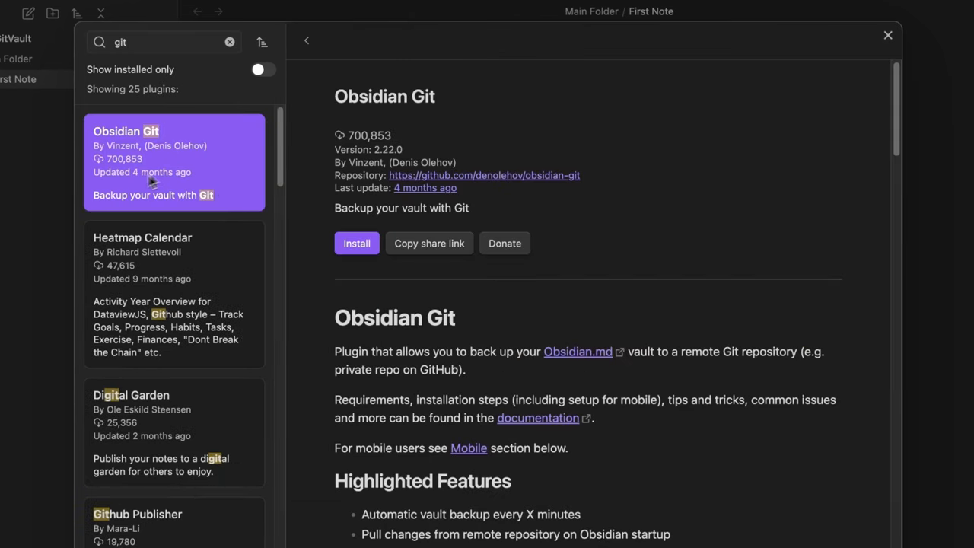
{"action": "left_click", "coordinate": [356, 243]}
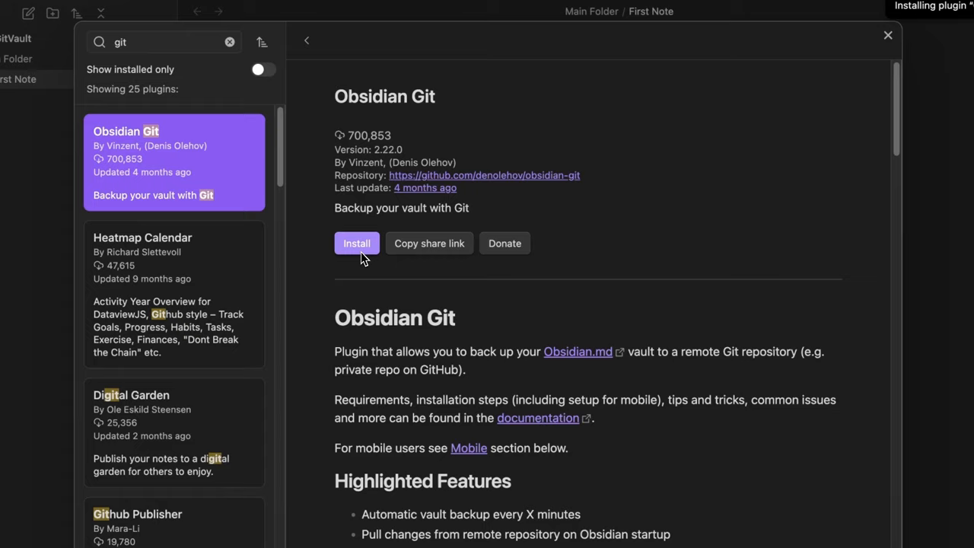
{"action": "left_click", "coordinate": [356, 243]}
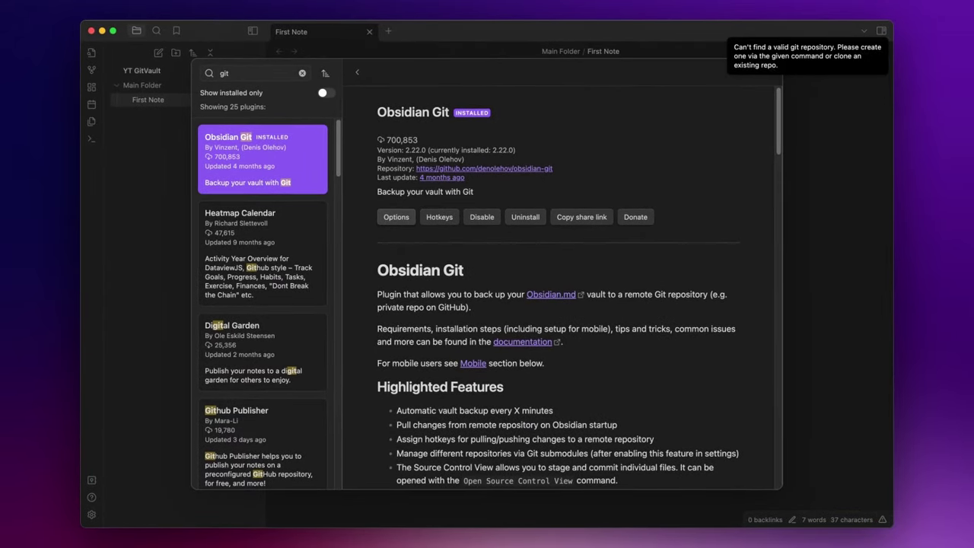
{"action": "left_click", "coordinate": [396, 217]}
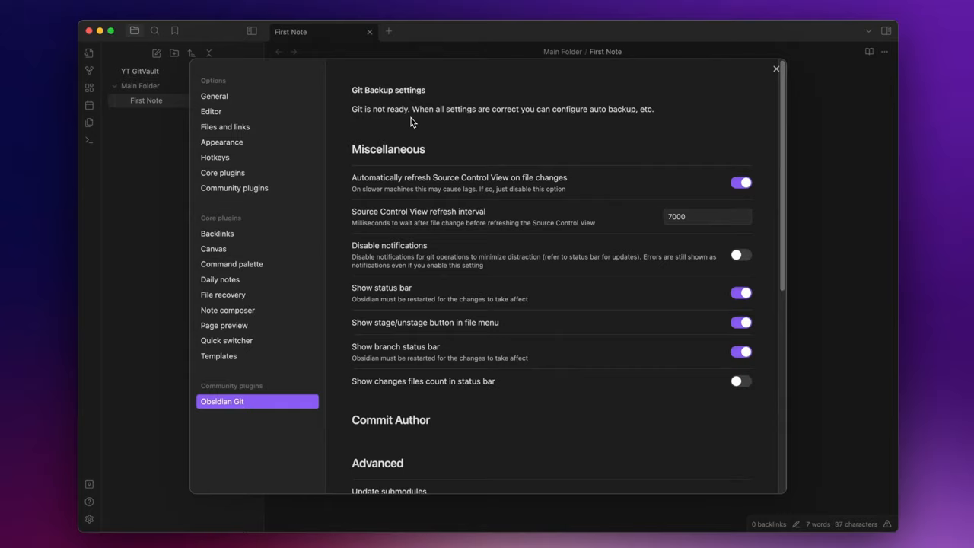
{"action": "left_click", "coordinate": [776, 68]}
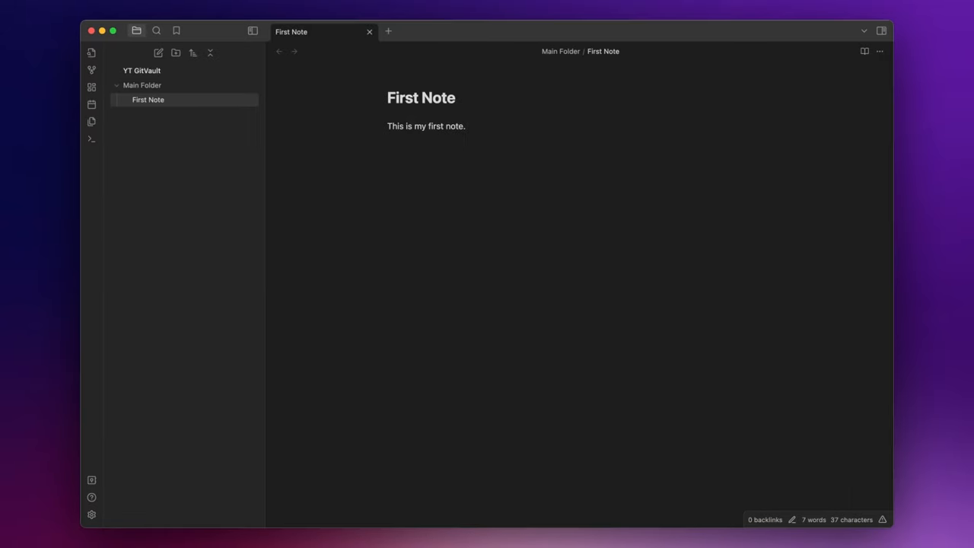
{"action": "mouse_move", "coordinate": [449, 192]}
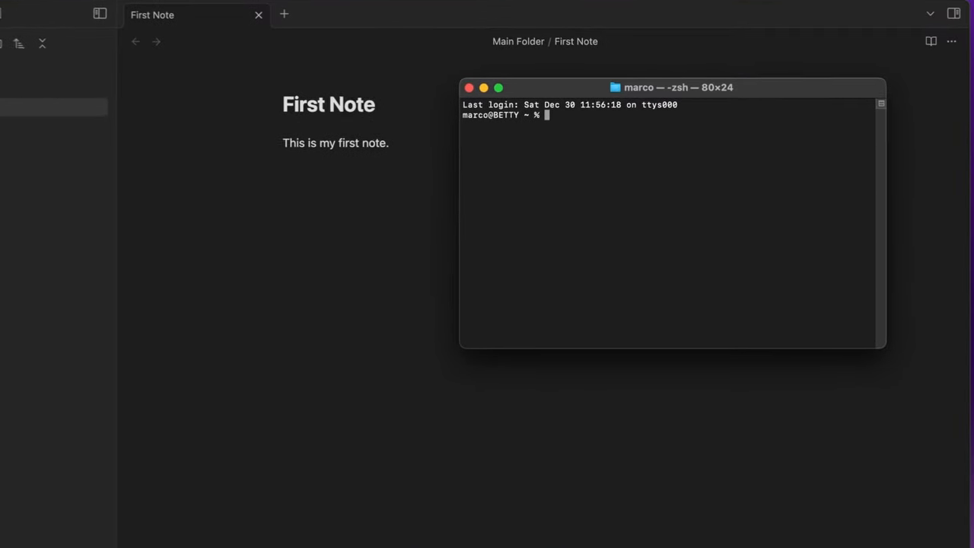
Check git's location with 'which git' and run 'xcode-select --install'.
{"action": "type", "text": "which git"}
{"action": "type", "text": "xc"}
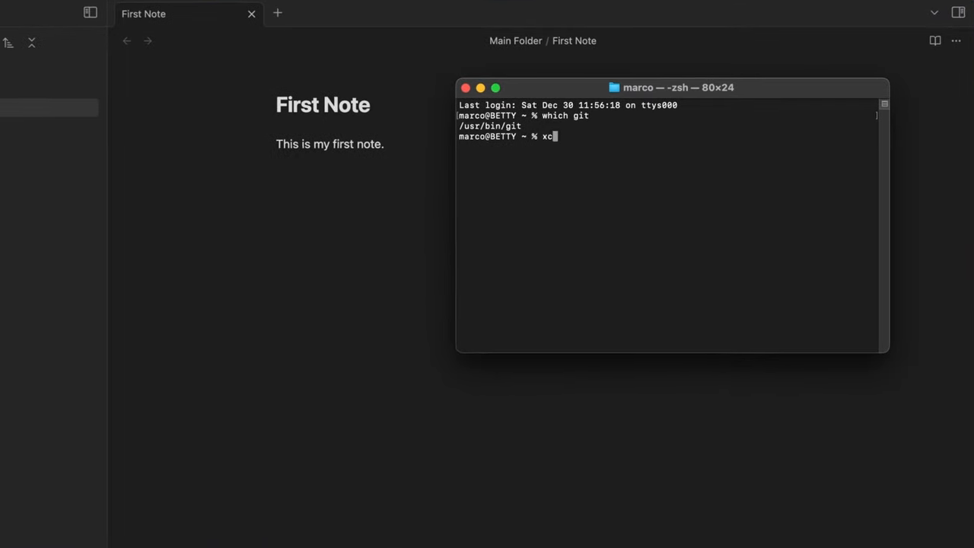
{"action": "type", "text": "ode-"}
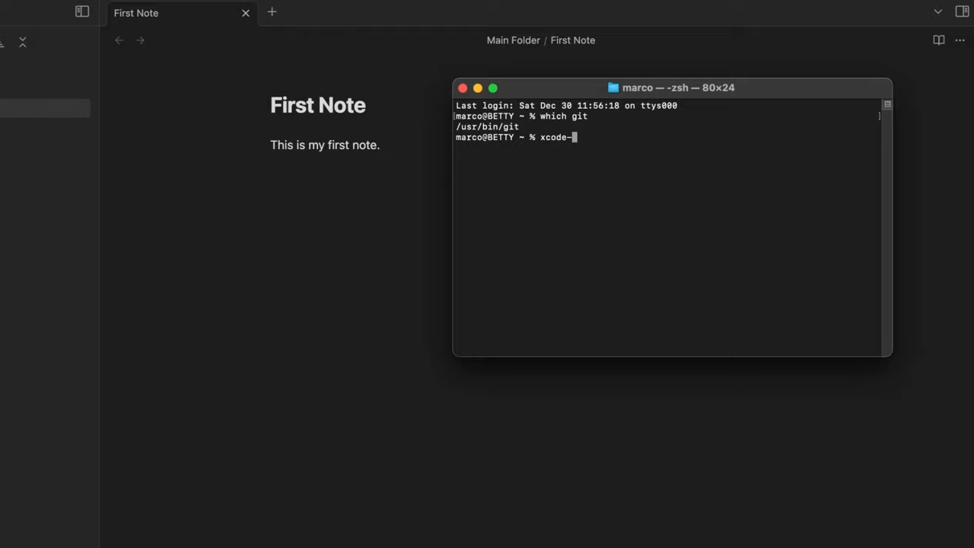
{"action": "type", "text": "select"}
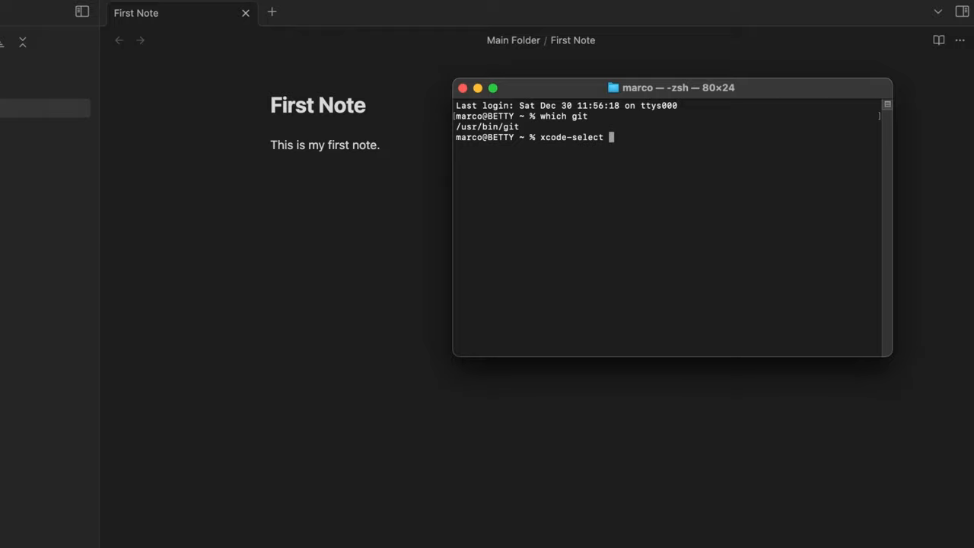
{"action": "type", "text": "--"}
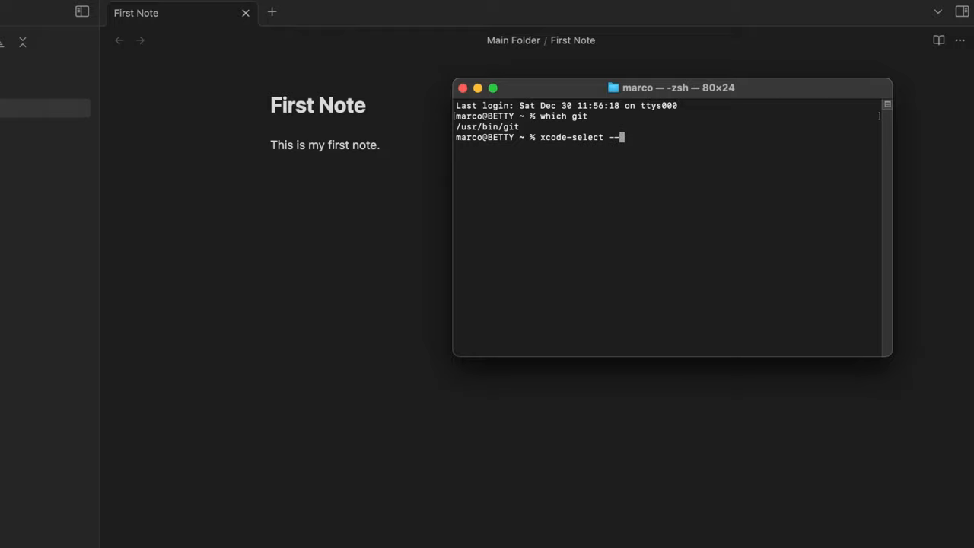
{"action": "type", "text": "install"}
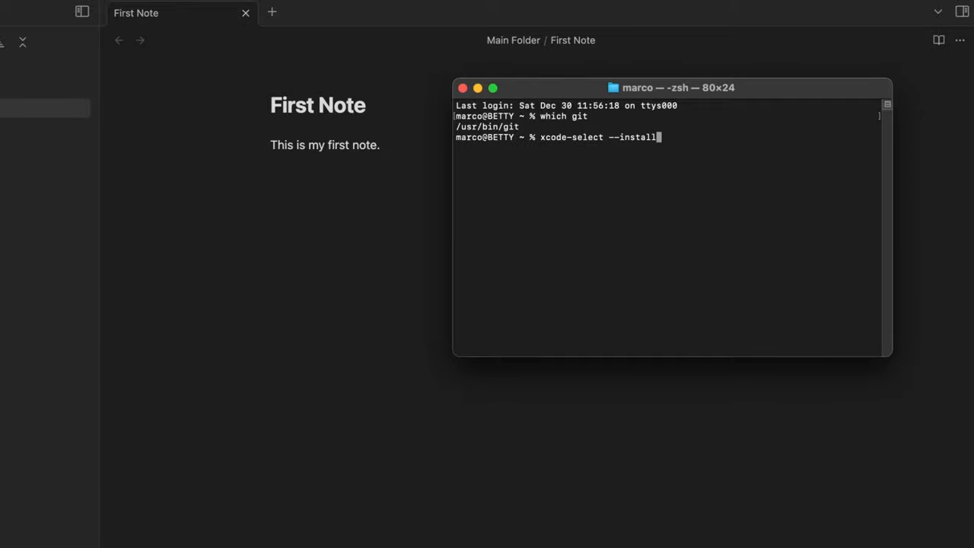
{"action": "key", "text": "Return"}
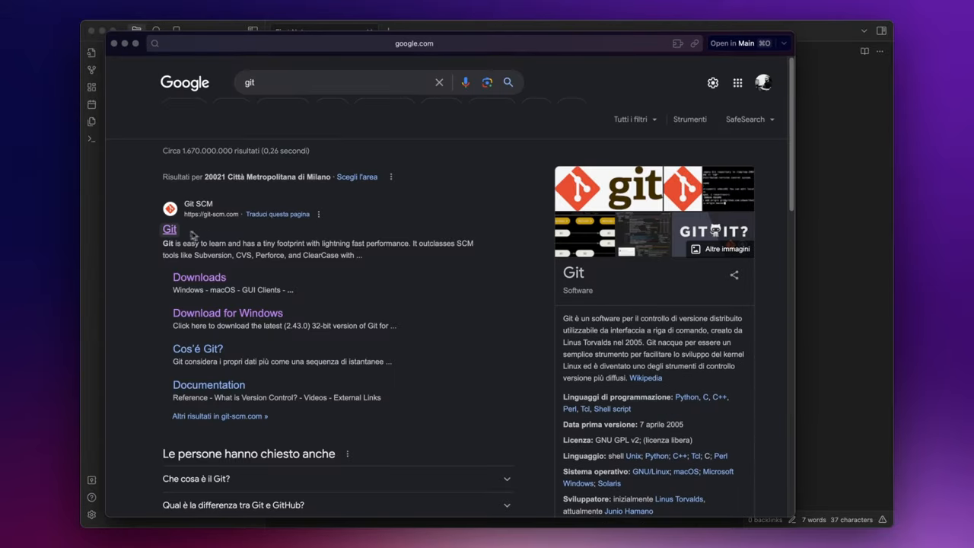
Visit git-scm.com from the Google results, then close the browser window.
{"action": "left_click", "coordinate": [169, 229]}
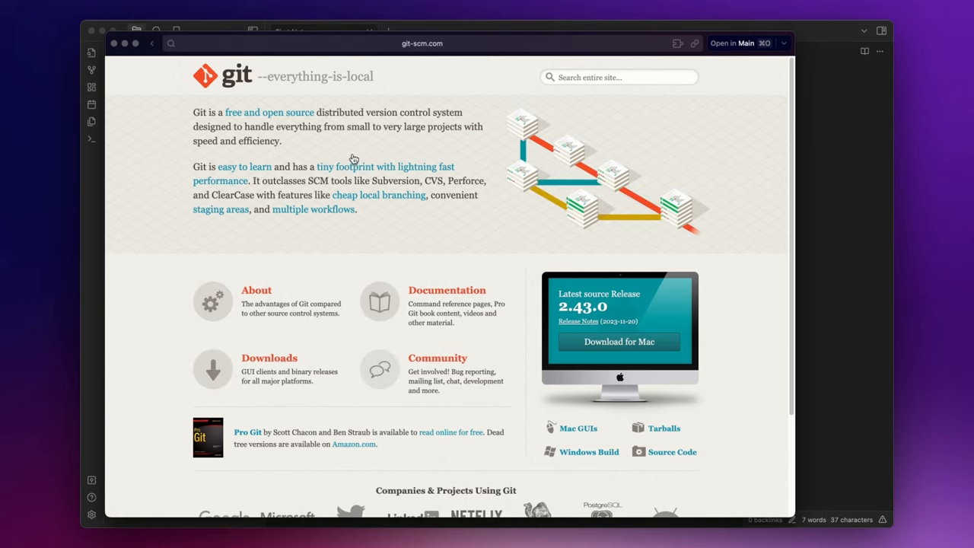
{"action": "mouse_move", "coordinate": [458, 225]}
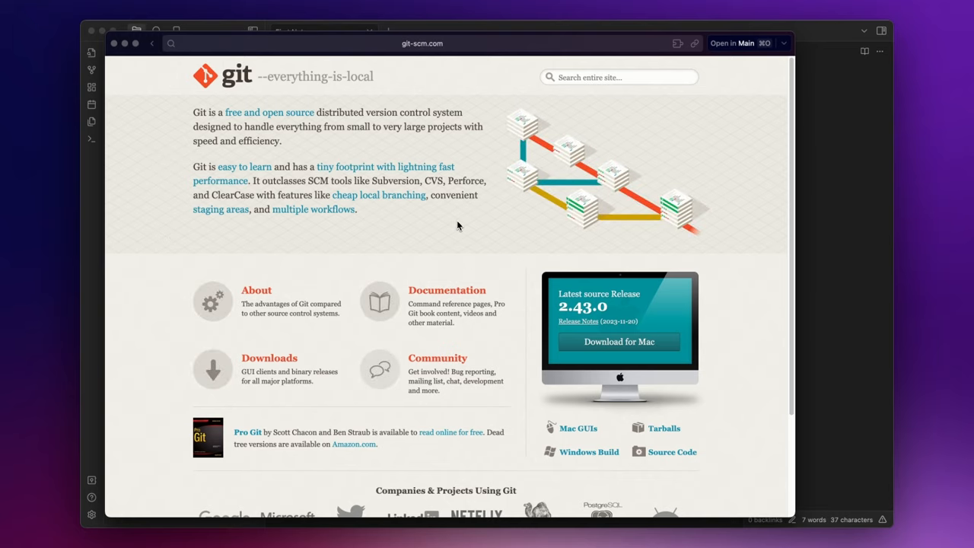
{"action": "key", "text": "cmd+w"}
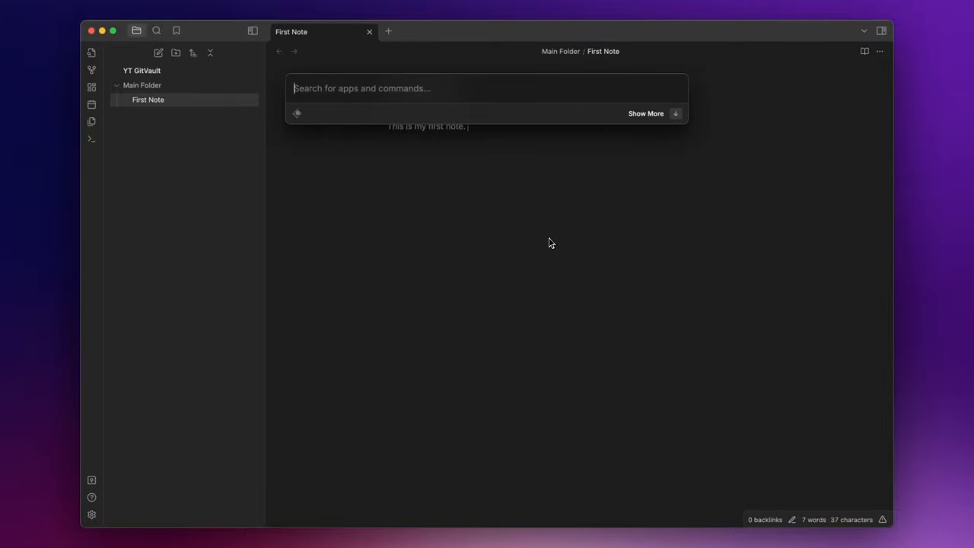
View desktop.github.com from a 'github desktop' search, then launch GitHub Desktop via Raycast.
{"action": "type", "text": "github desktop"}
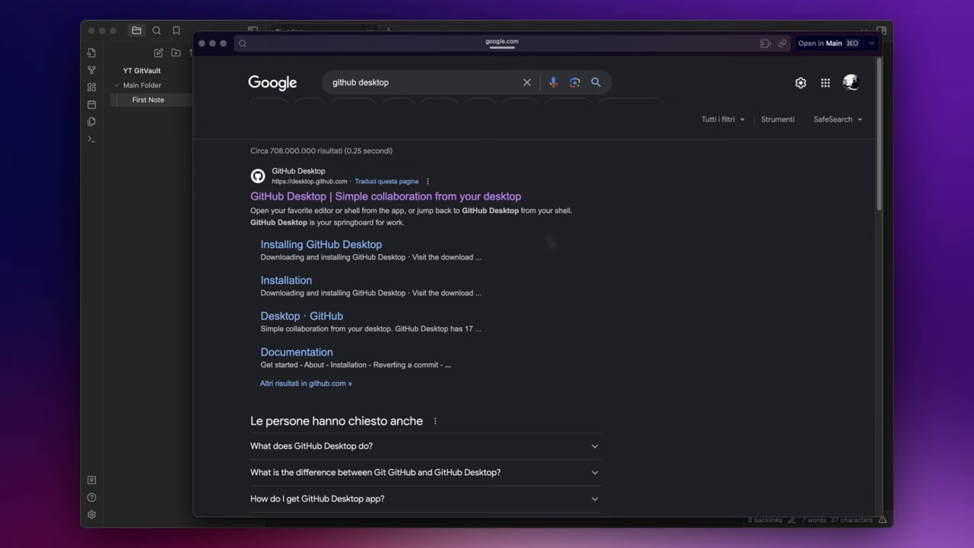
{"action": "left_click", "coordinate": [385, 196]}
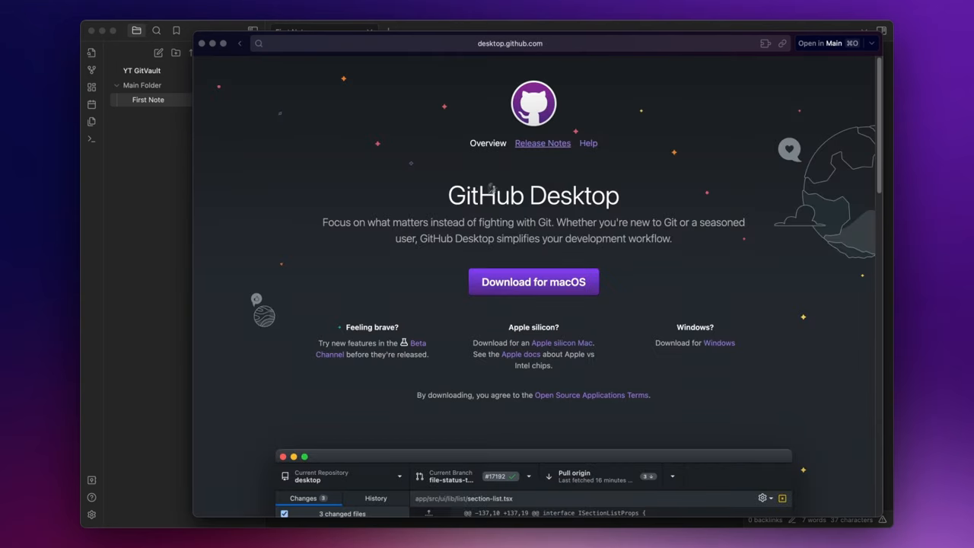
{"action": "mouse_move", "coordinate": [534, 282]}
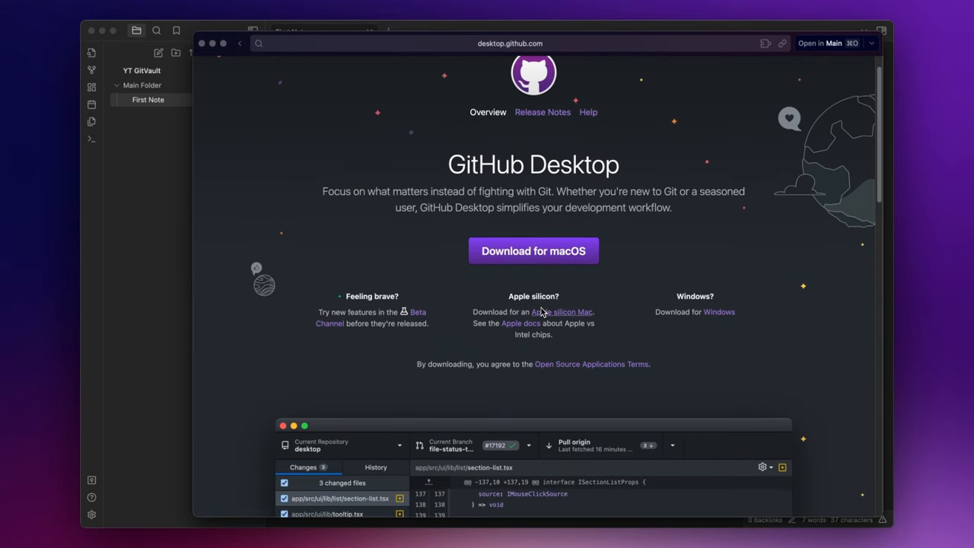
{"action": "scroll", "scroll_direction": "up", "scroll_amount": 3}
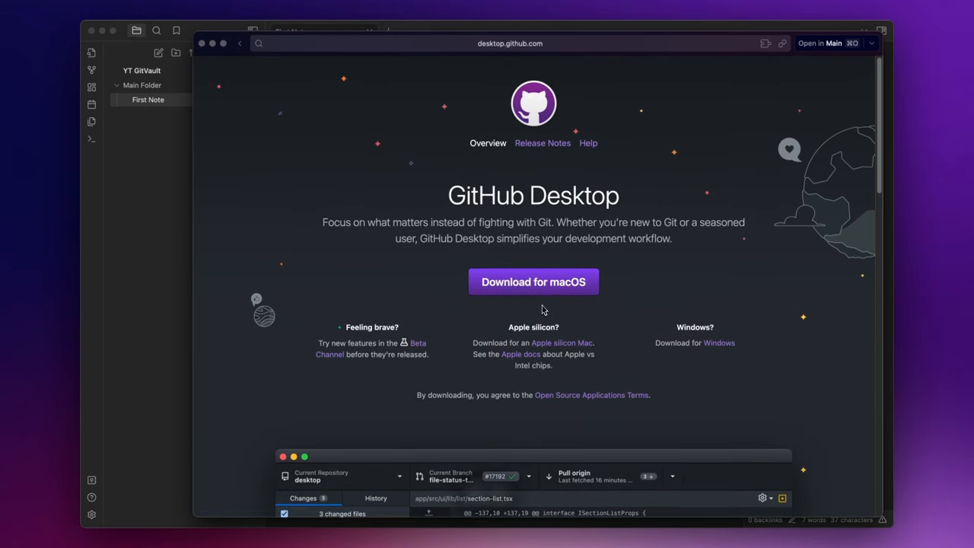
{"action": "type", "text": "git"}
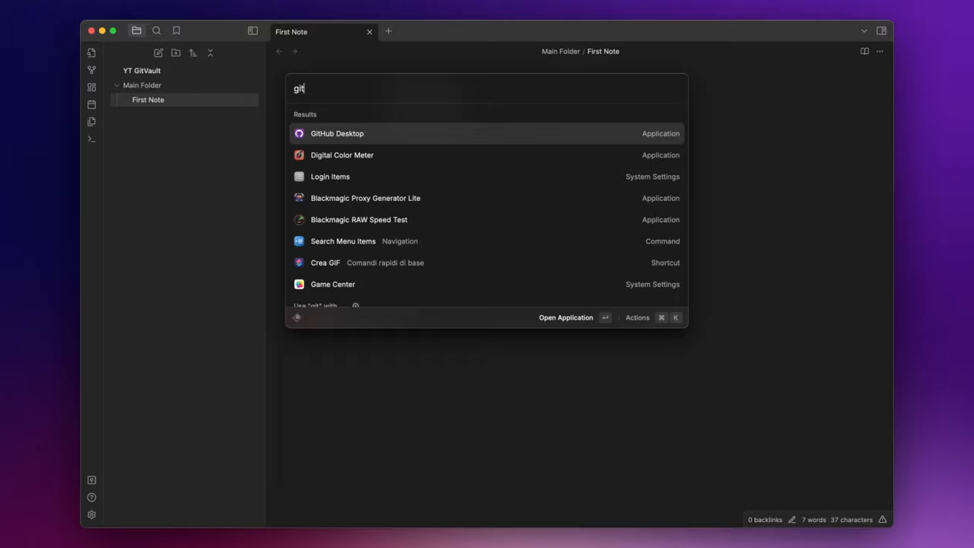
{"action": "left_click", "coordinate": [337, 133]}
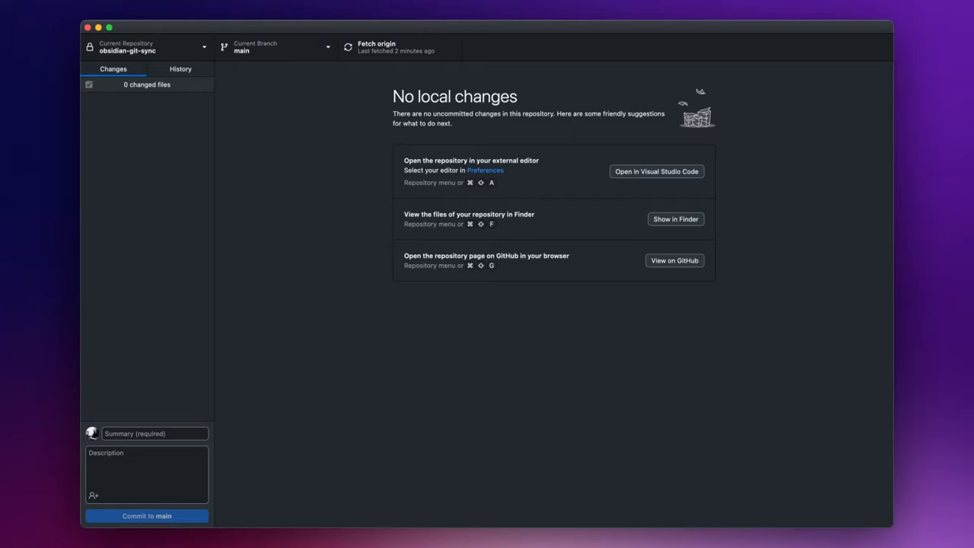
Create local repository 'test-sync' in a new GitRepo folder under Obsidian Vaults.
{"action": "key", "text": "cmd+n"}
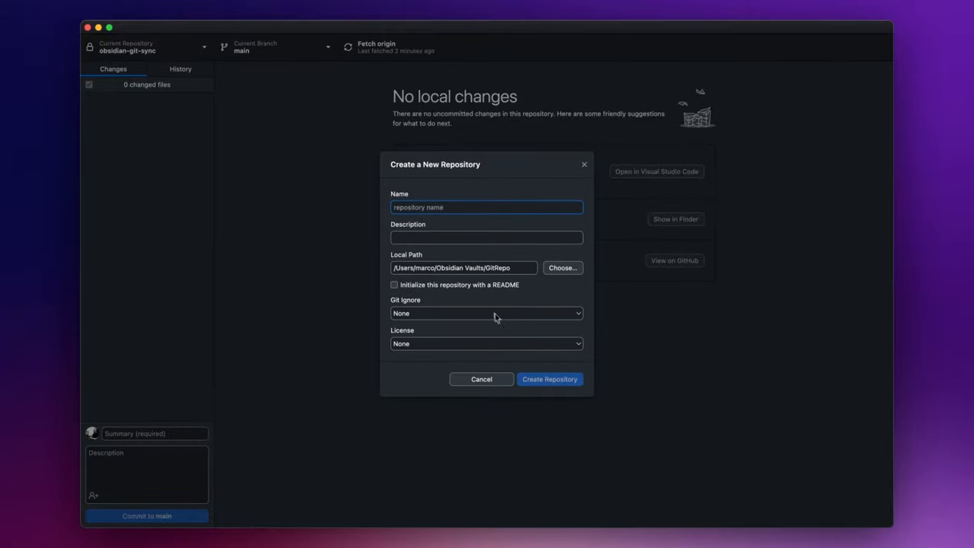
{"action": "left_click", "coordinate": [562, 267]}
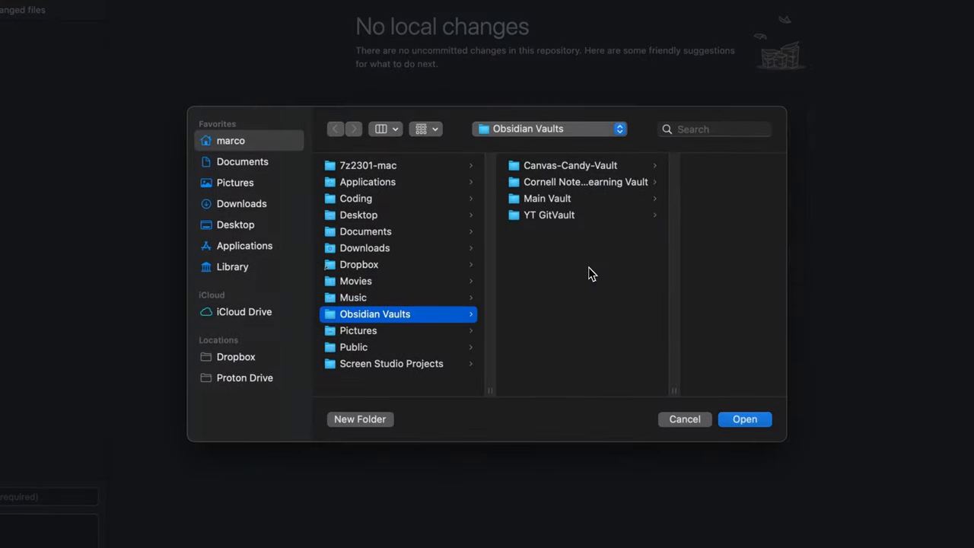
{"action": "mouse_move", "coordinate": [575, 250]}
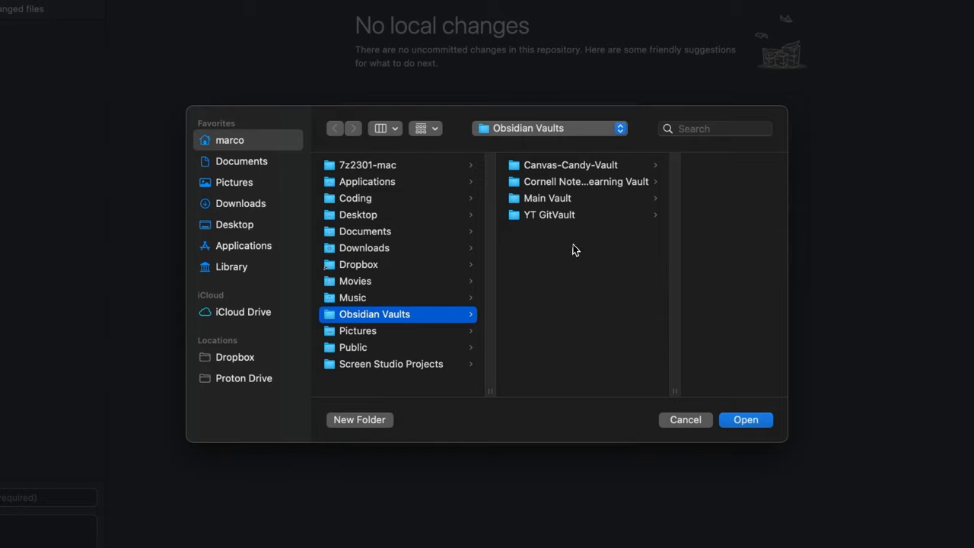
{"action": "mouse_move", "coordinate": [570, 252]}
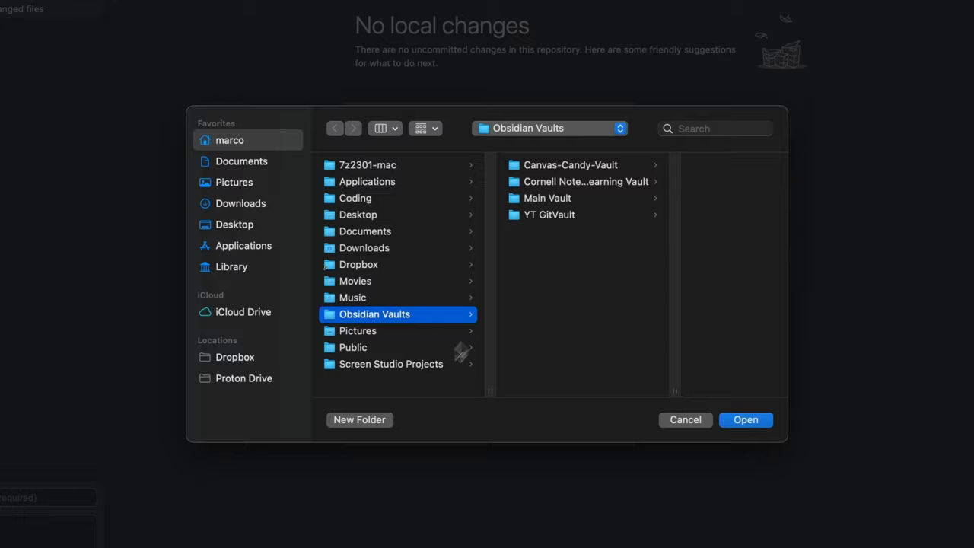
{"action": "left_click", "coordinate": [358, 419]}
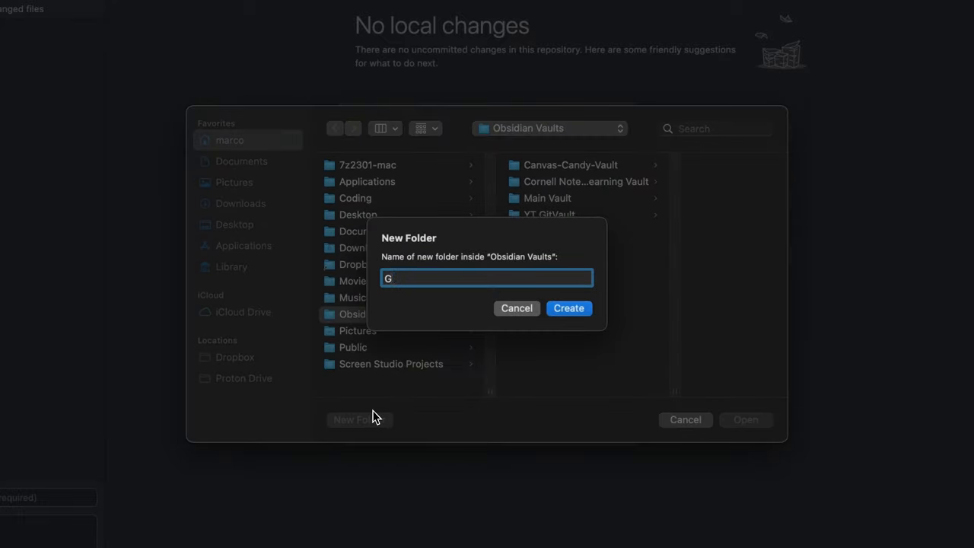
{"action": "left_click", "coordinate": [568, 308]}
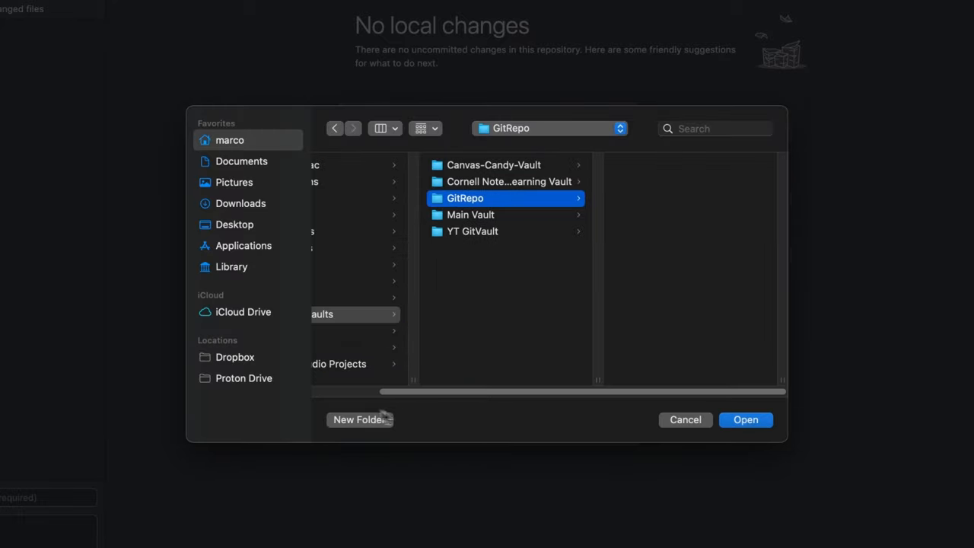
{"action": "left_click", "coordinate": [745, 420]}
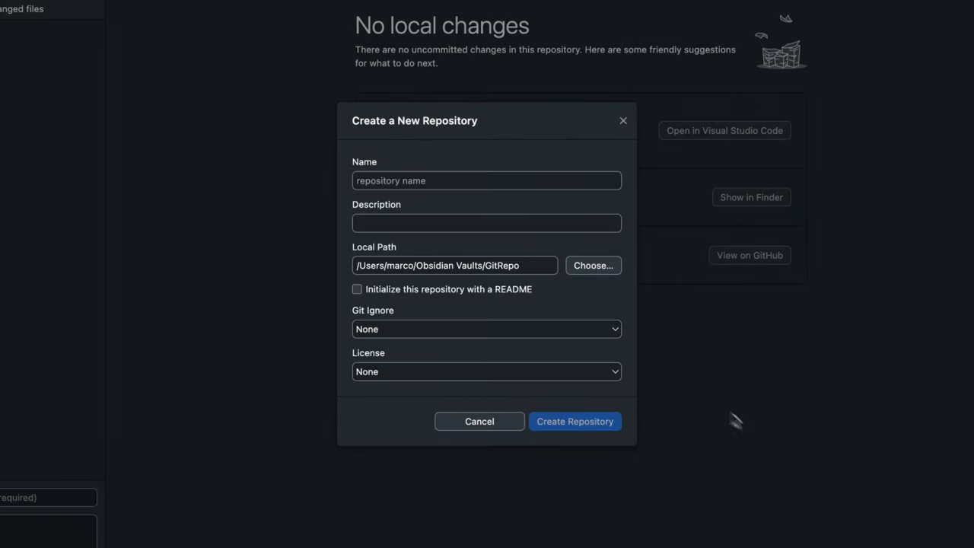
{"action": "left_click", "coordinate": [486, 181]}
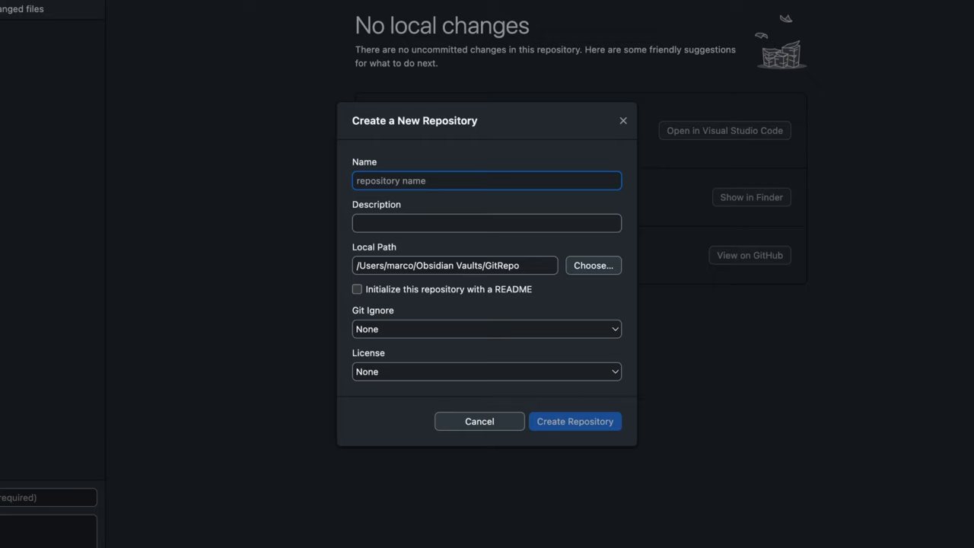
{"action": "type", "text": "test-sync"}
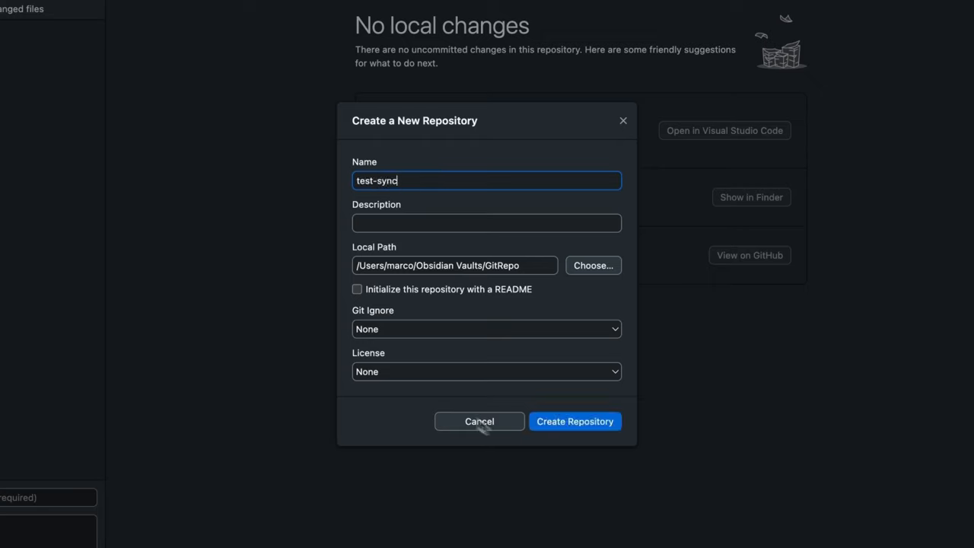
{"action": "left_click", "coordinate": [574, 420]}
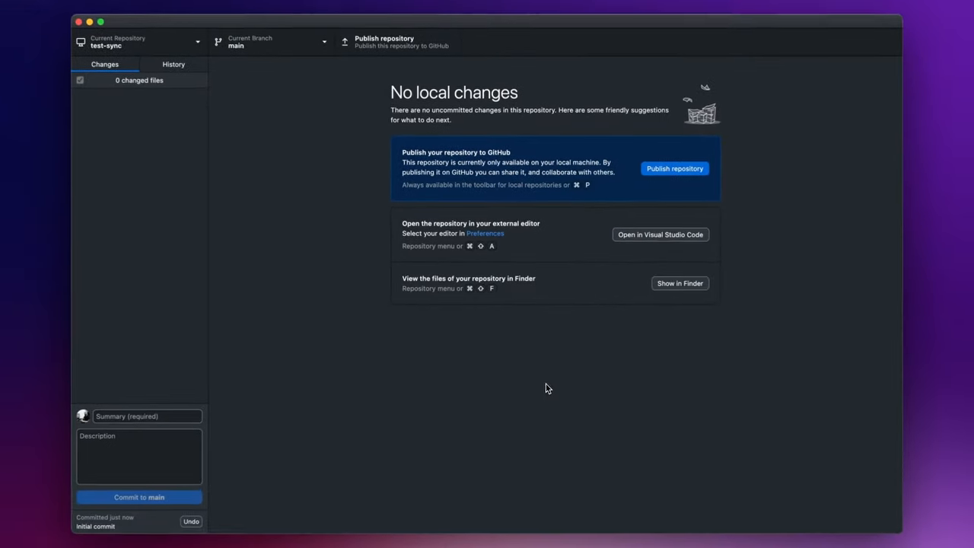
Browse in Finder to Obsidian Vaults > GitRepo > test-sync.
{"action": "left_click", "coordinate": [679, 283]}
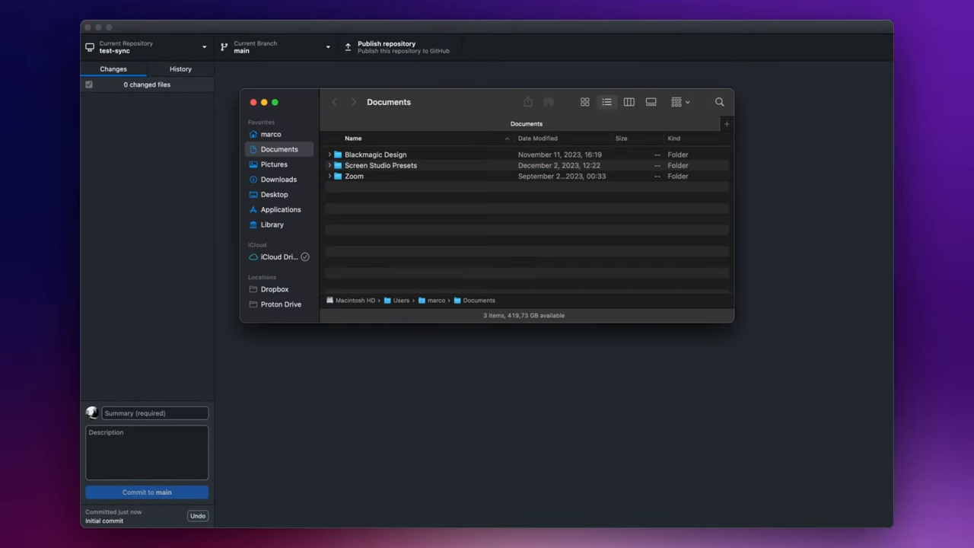
{"action": "left_click", "coordinate": [271, 134]}
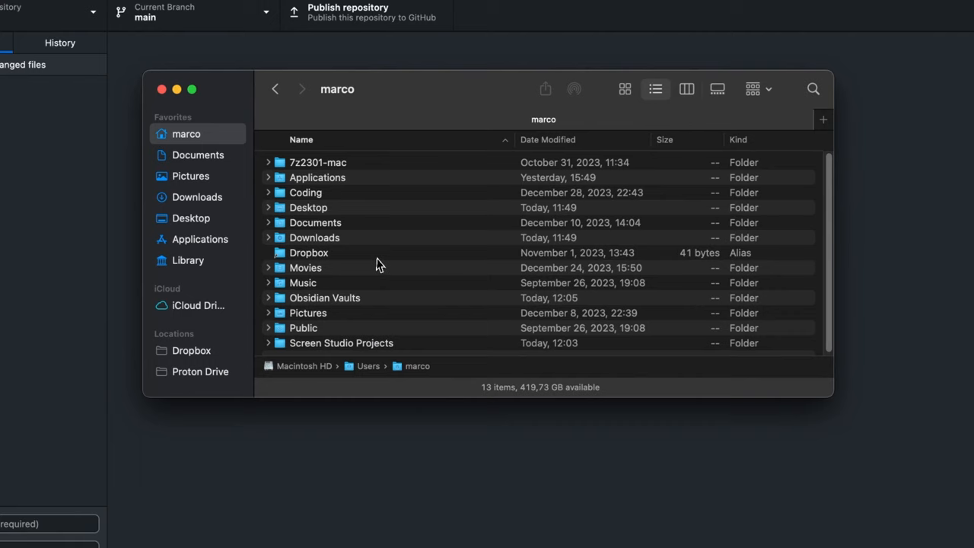
{"action": "double_click", "coordinate": [324, 298]}
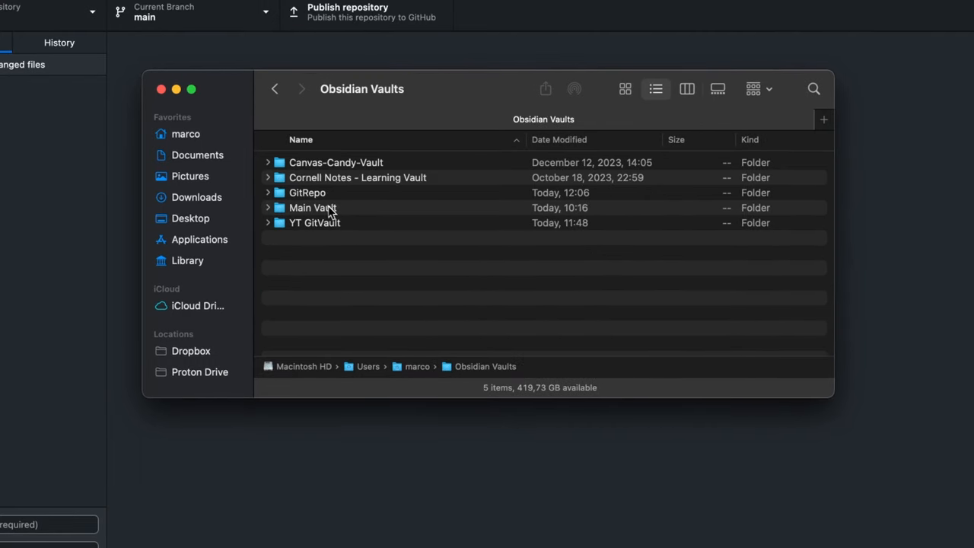
{"action": "double_click", "coordinate": [307, 192]}
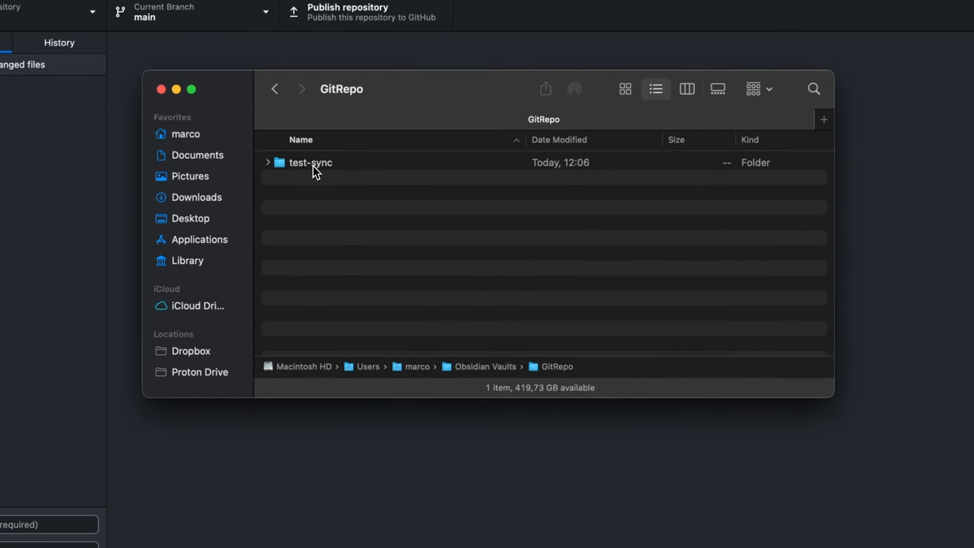
{"action": "double_click", "coordinate": [311, 162]}
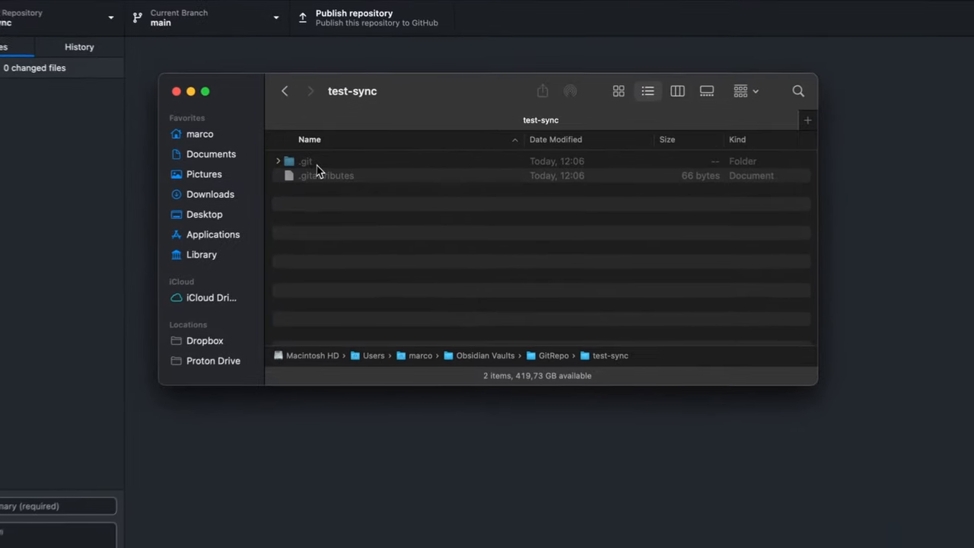
Move .git and .gitattributes from test-sync into the YT GitVault folder.
{"action": "left_click", "coordinate": [304, 161]}
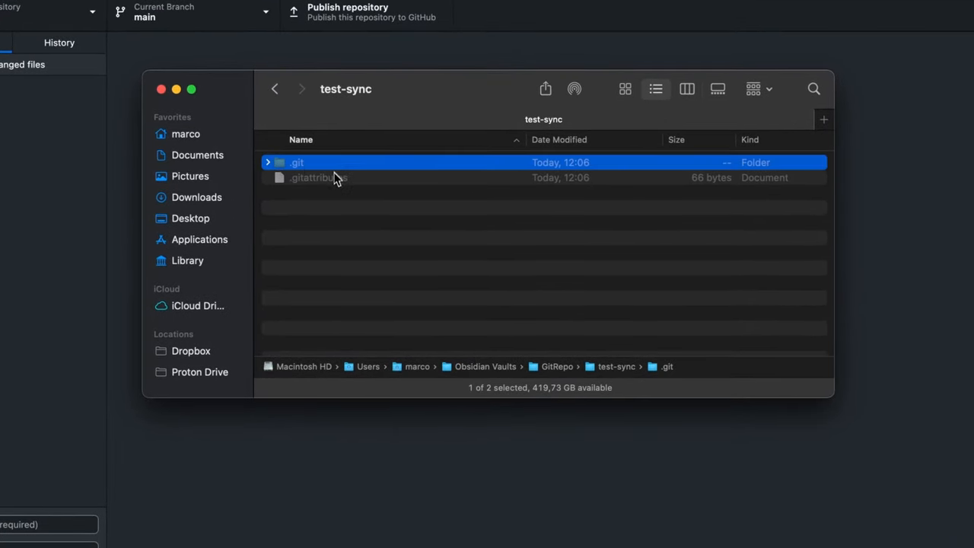
{"action": "left_click", "coordinate": [318, 178]}
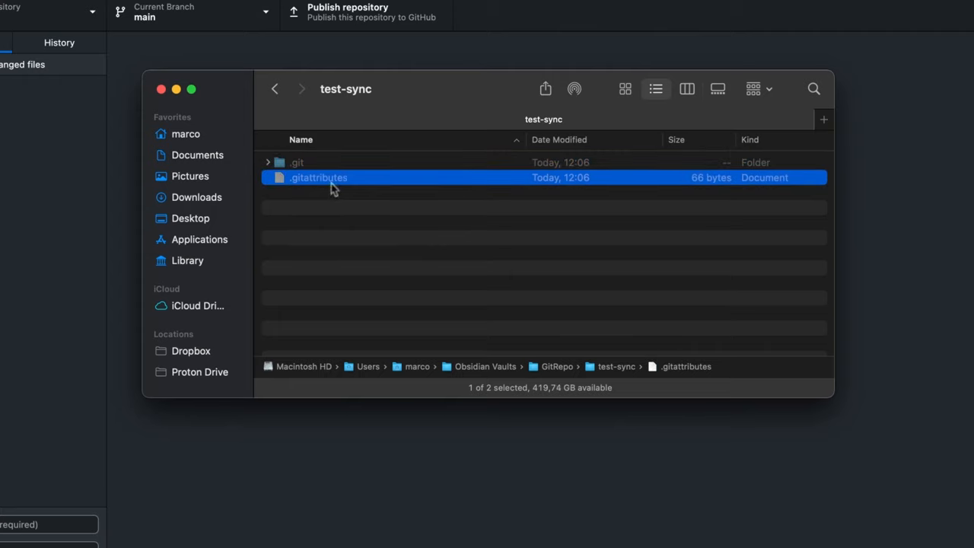
{"action": "left_click", "coordinate": [296, 162]}
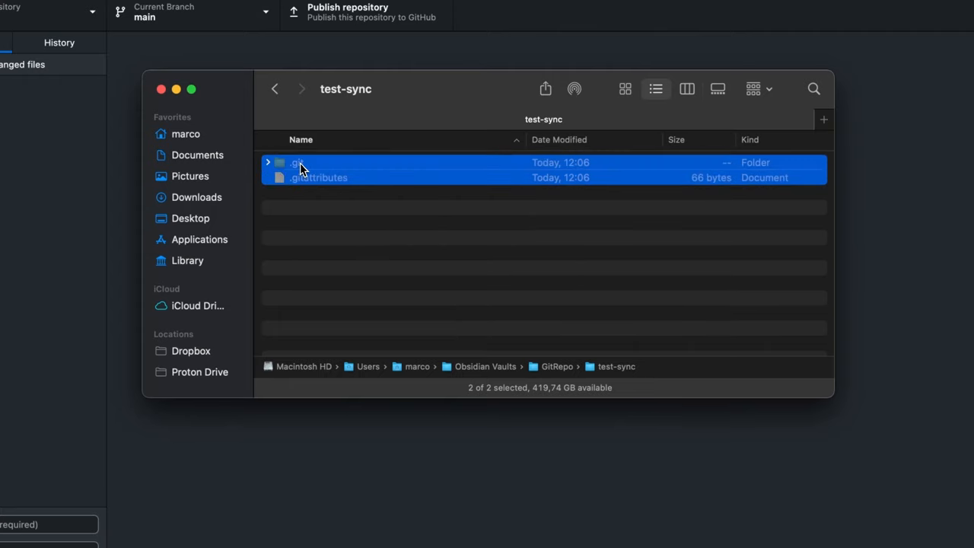
{"action": "left_click", "coordinate": [275, 89]}
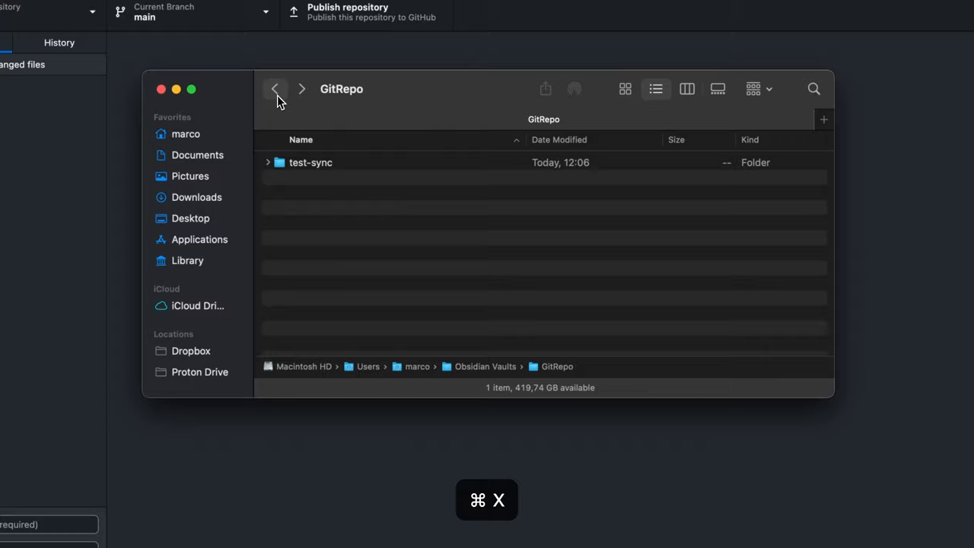
{"action": "left_click", "coordinate": [275, 89]}
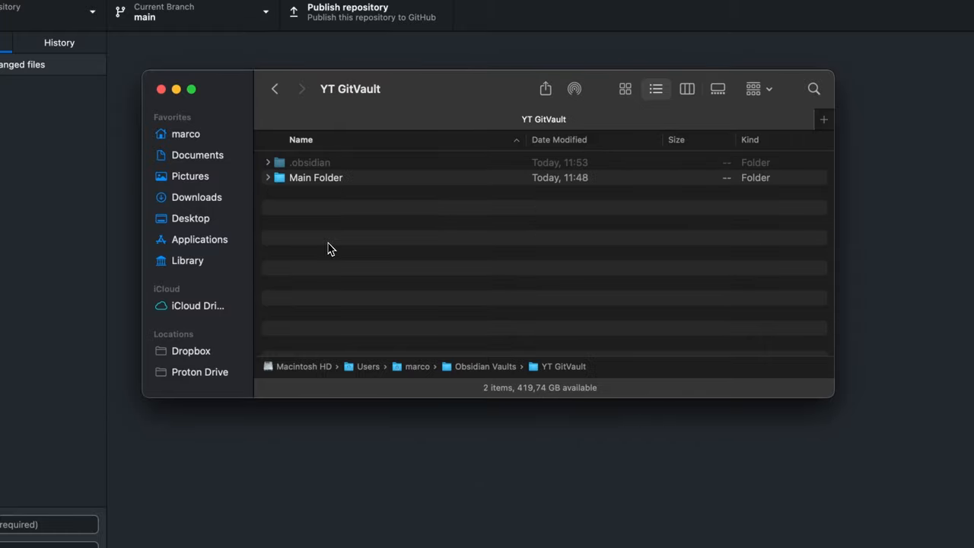
{"action": "key", "text": "cmd+v"}
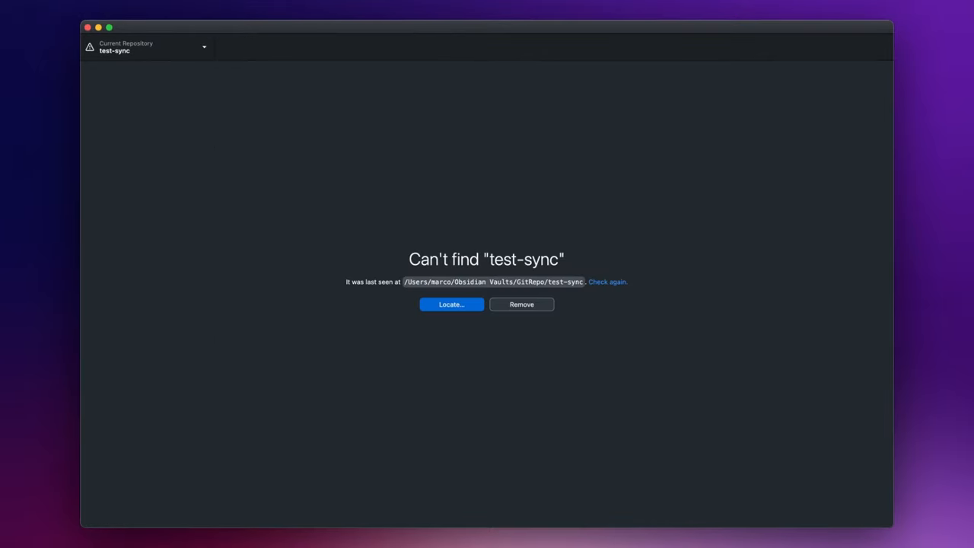
{"action": "mouse_move", "coordinate": [601, 283]}
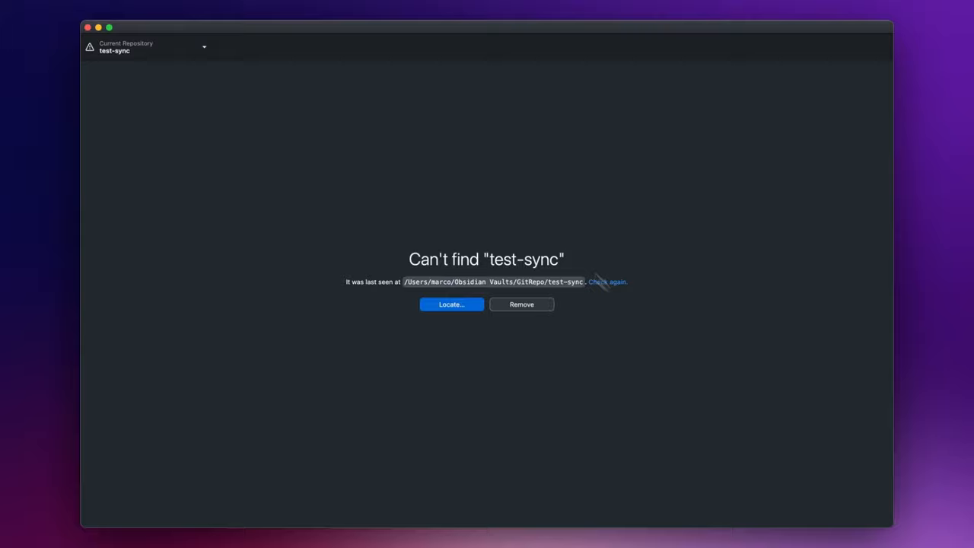
Relocate the missing repository to the YT GitVault folder.
{"action": "left_click", "coordinate": [451, 304]}
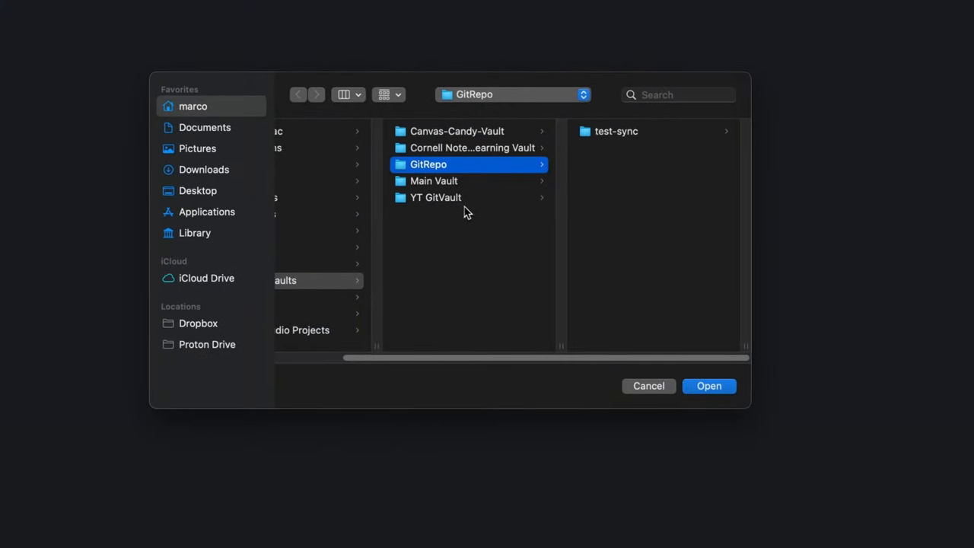
{"action": "left_click", "coordinate": [435, 197]}
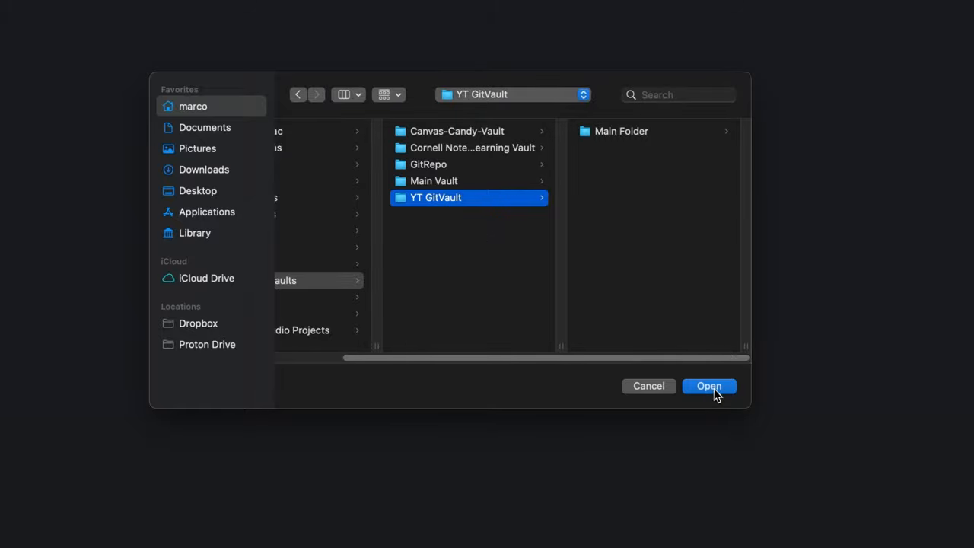
{"action": "left_click", "coordinate": [708, 386]}
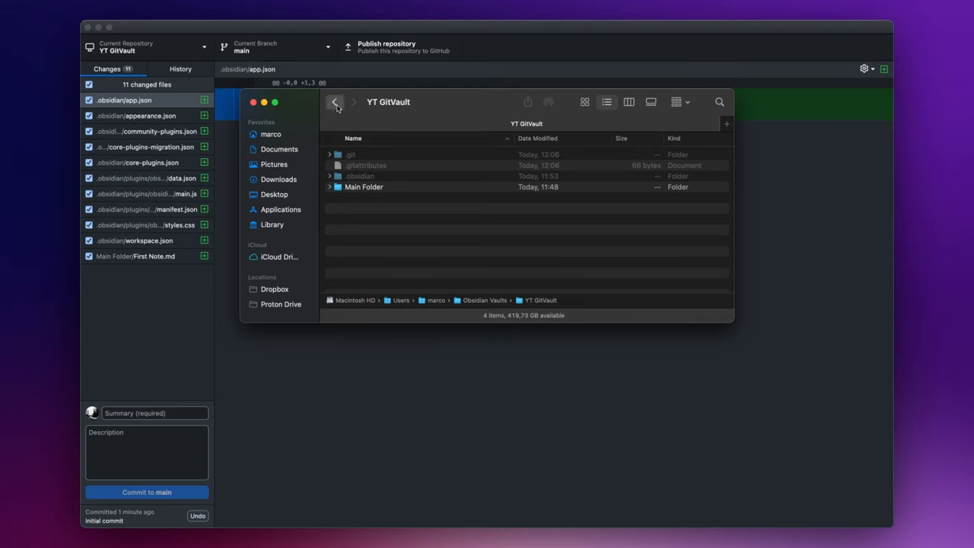
{"action": "left_click", "coordinate": [335, 102]}
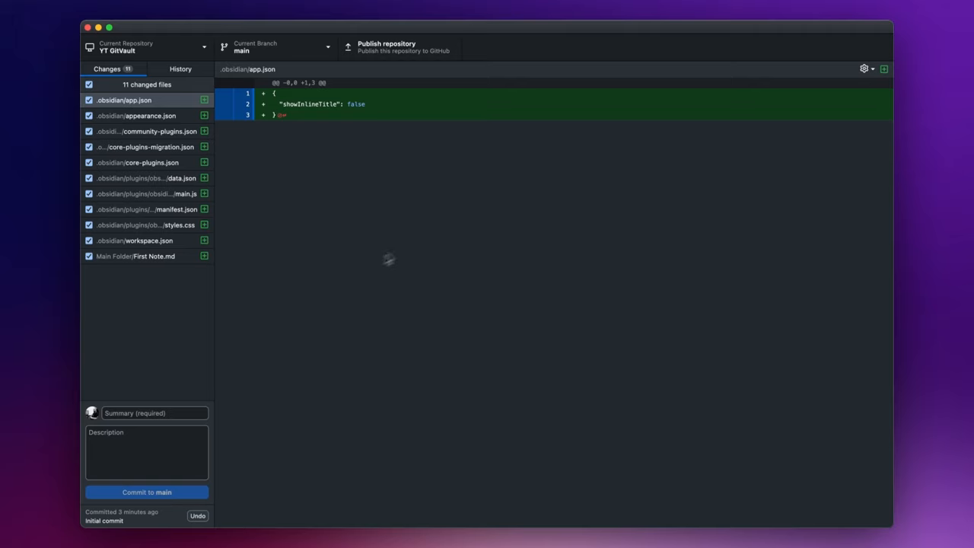
{"action": "mouse_move", "coordinate": [109, 388]}
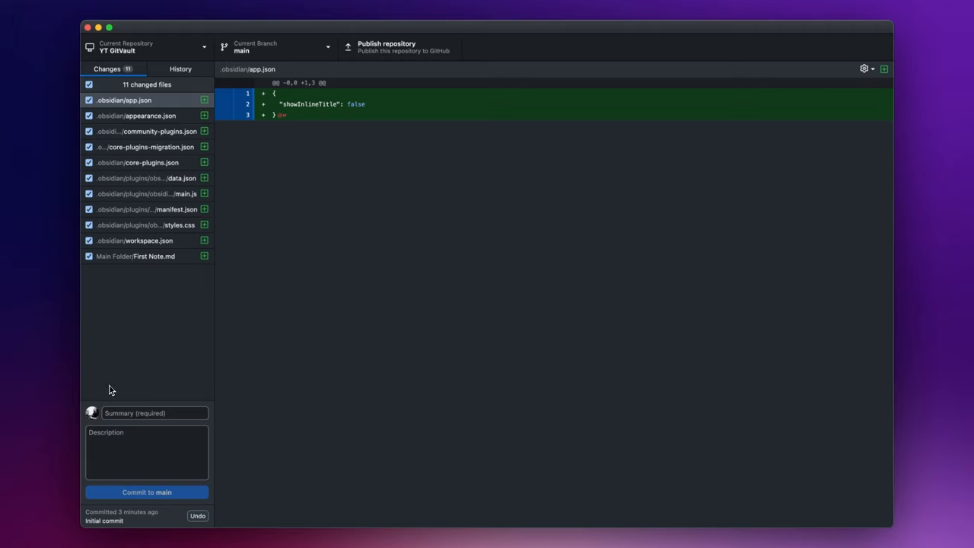
Commit the 11 vault files to main with the summary 'First Commit'.
{"action": "left_click", "coordinate": [146, 412]}
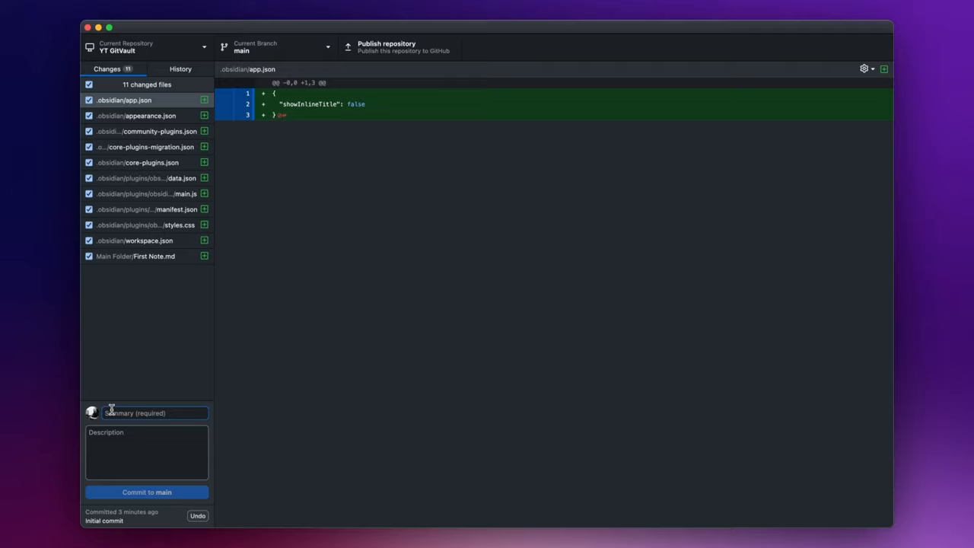
{"action": "mouse_move", "coordinate": [114, 403]}
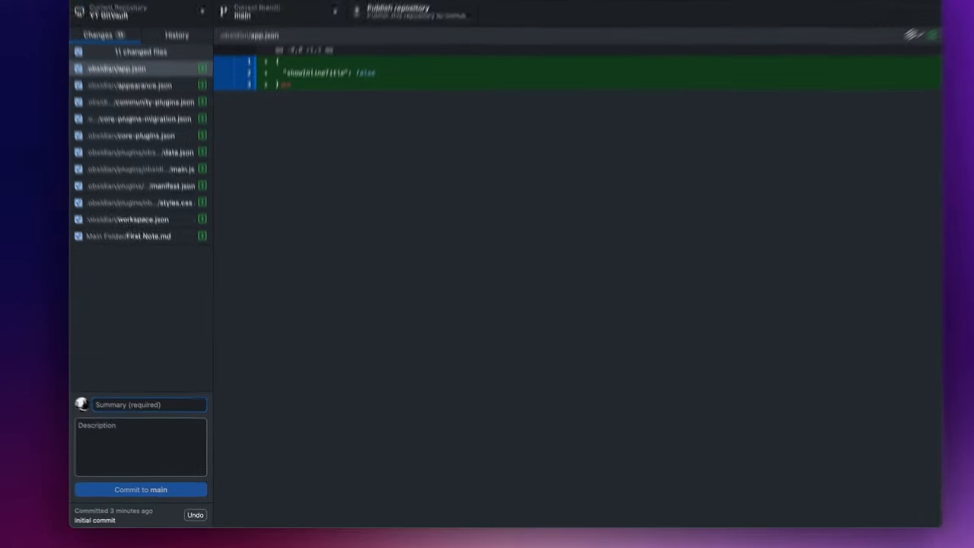
{"action": "type", "text": "Firs"}
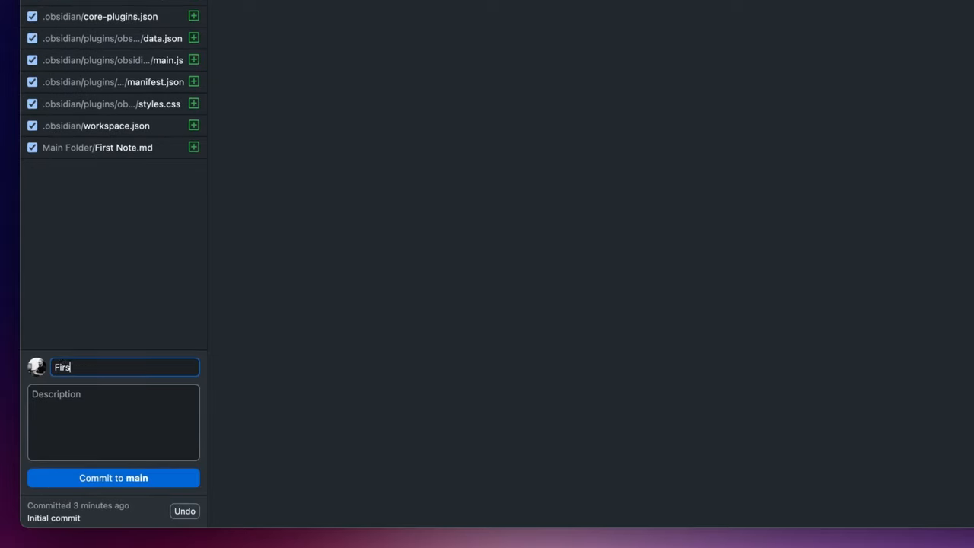
{"action": "type", "text": "t Commit"}
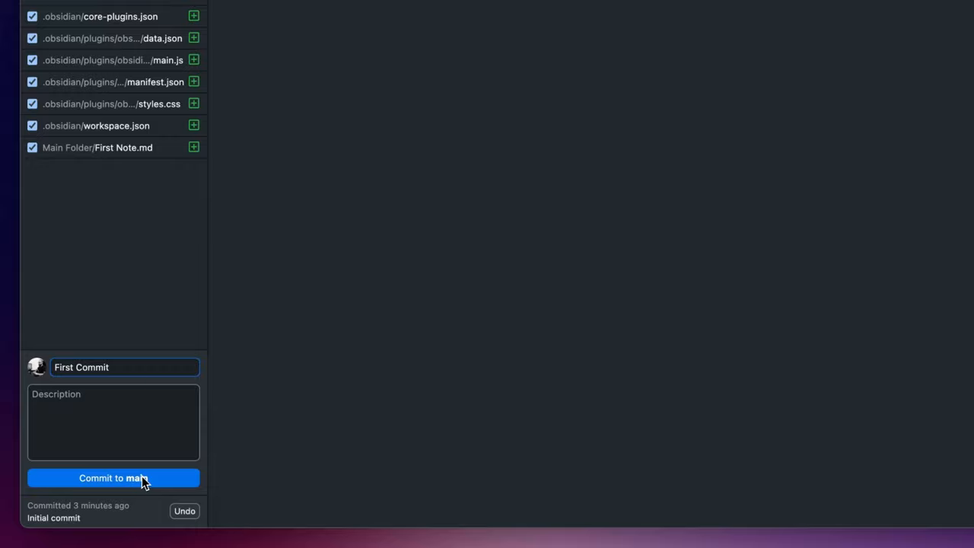
{"action": "left_click", "coordinate": [113, 478]}
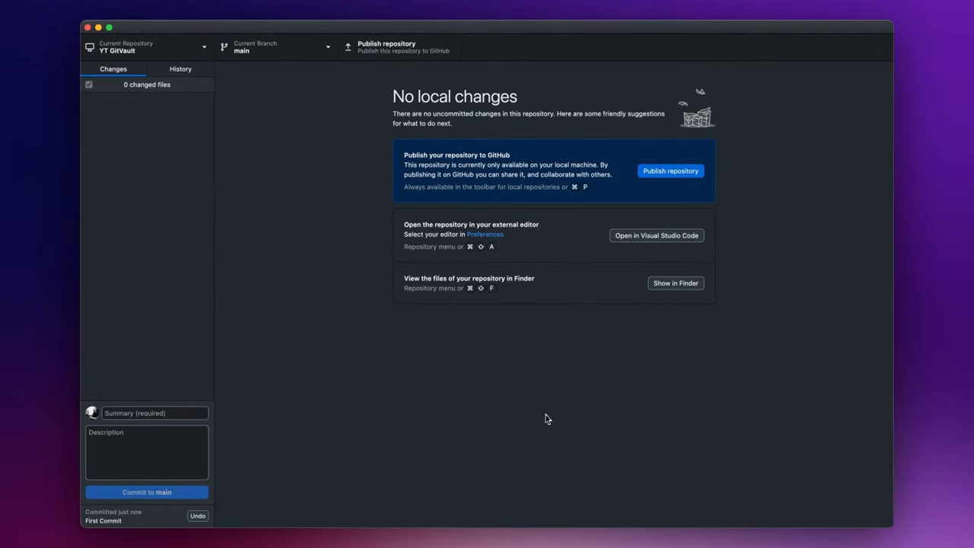
Publish the repository to GitHub as private repository YTGitVault.
{"action": "left_click", "coordinate": [670, 170]}
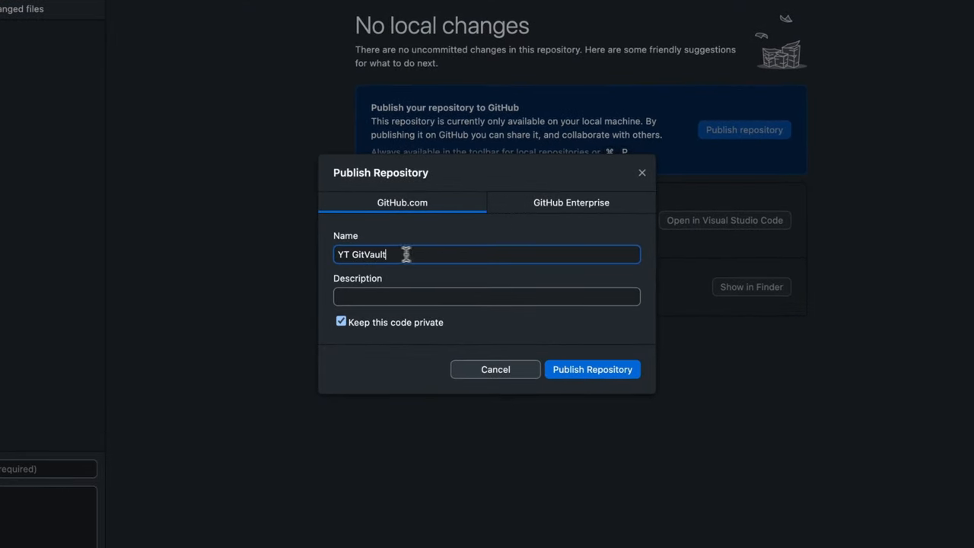
{"action": "mouse_move", "coordinate": [412, 227]}
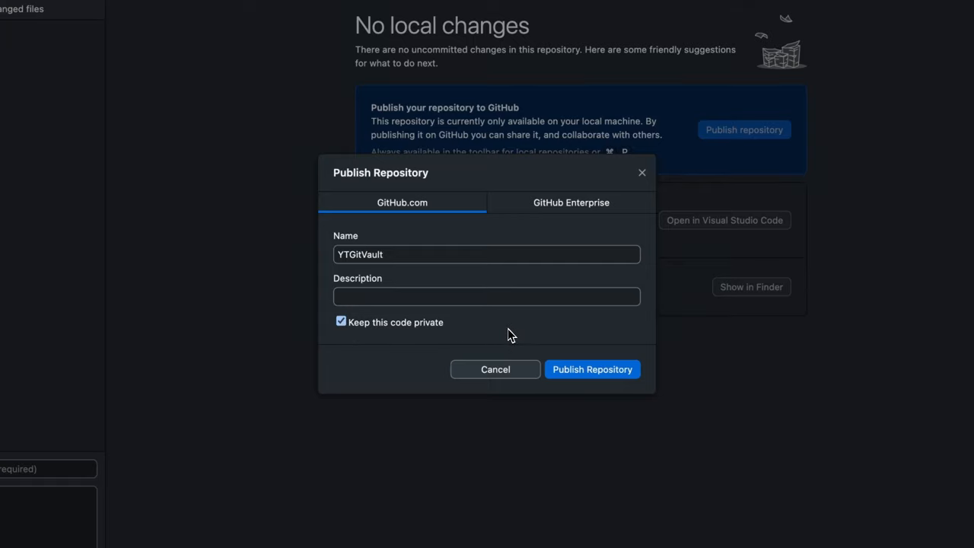
{"action": "mouse_move", "coordinate": [592, 369]}
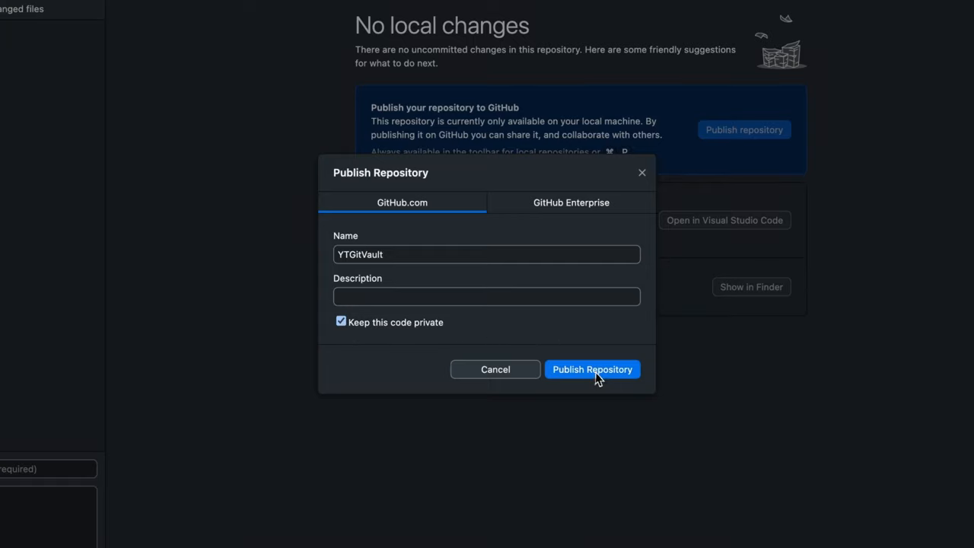
{"action": "left_click", "coordinate": [592, 369]}
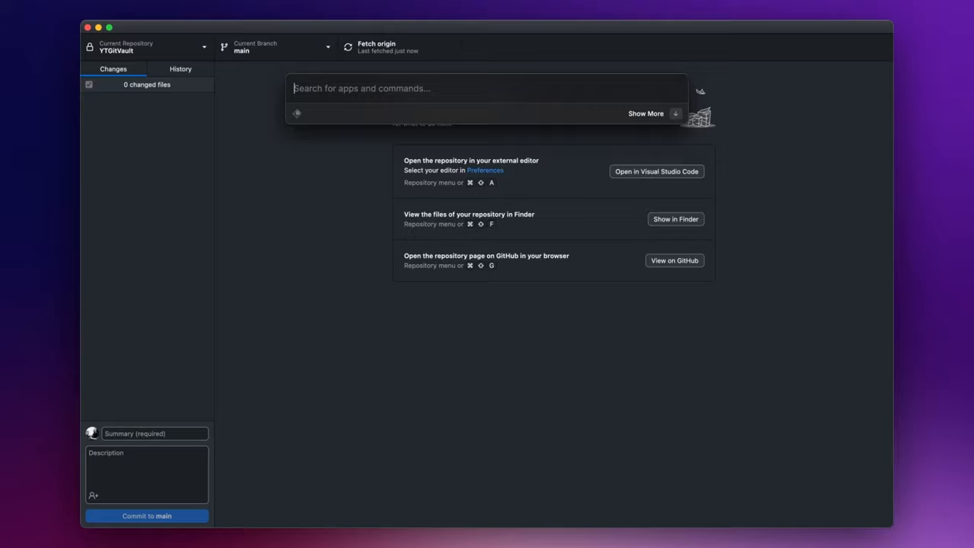
On GitHub, open the private YTGitVault repository and view First Note.md in Main Folder.
{"action": "type", "text": "github.com"}
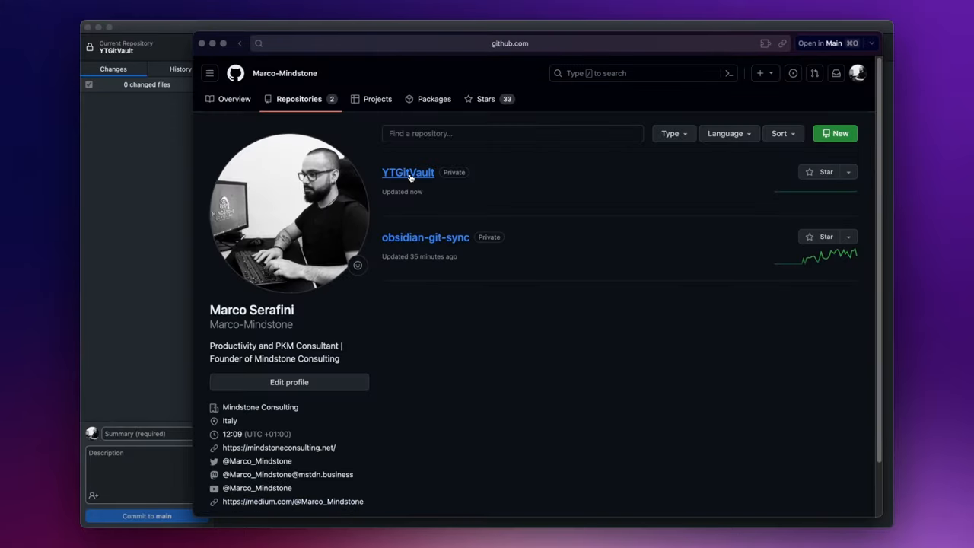
{"action": "left_click", "coordinate": [408, 172]}
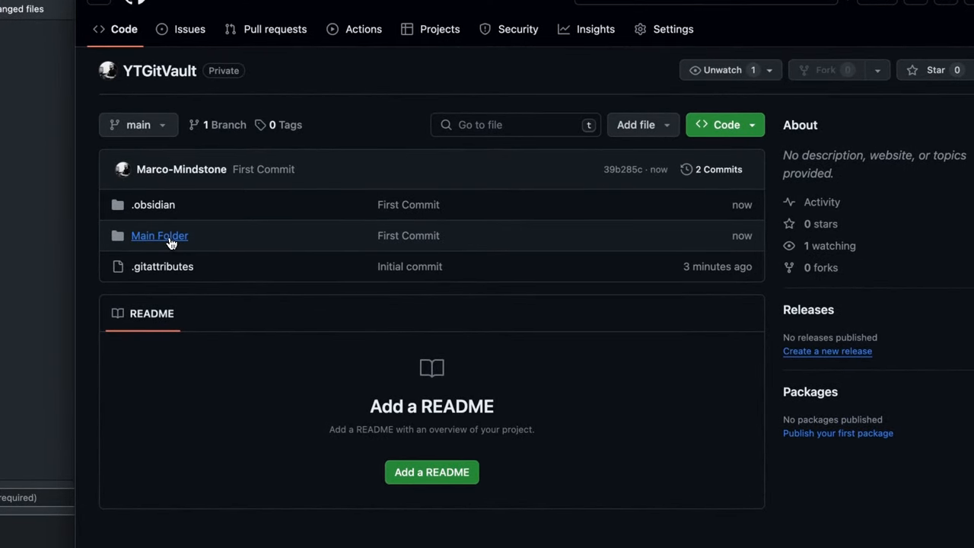
{"action": "left_click", "coordinate": [159, 236]}
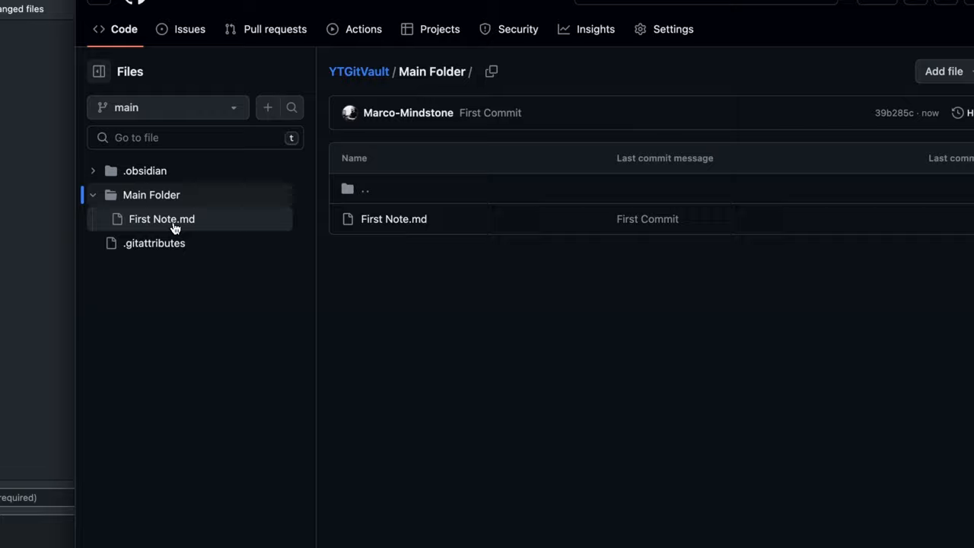
{"action": "left_click", "coordinate": [161, 219]}
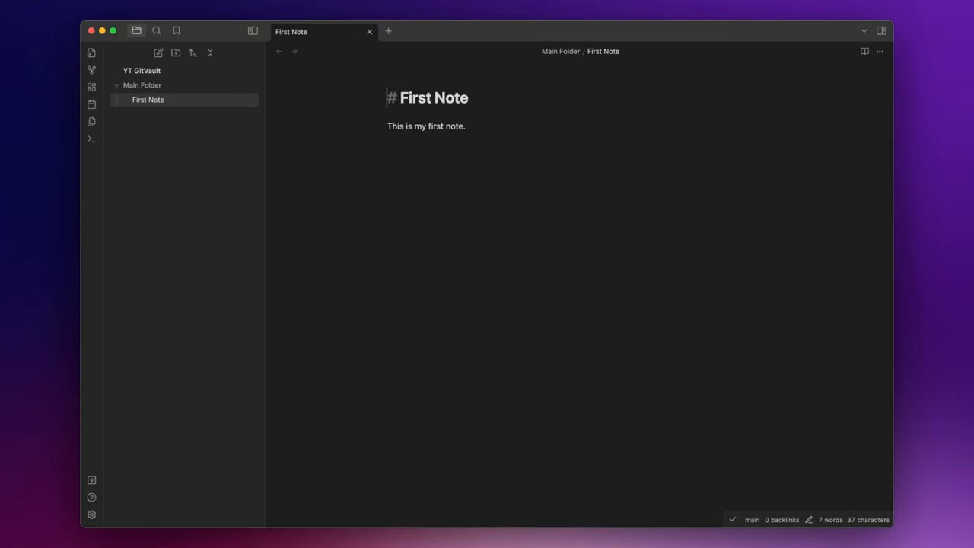
Set Obsidian Git's vault backup interval to 10 minutes and close the settings.
{"action": "key", "text": "cmd+,"}
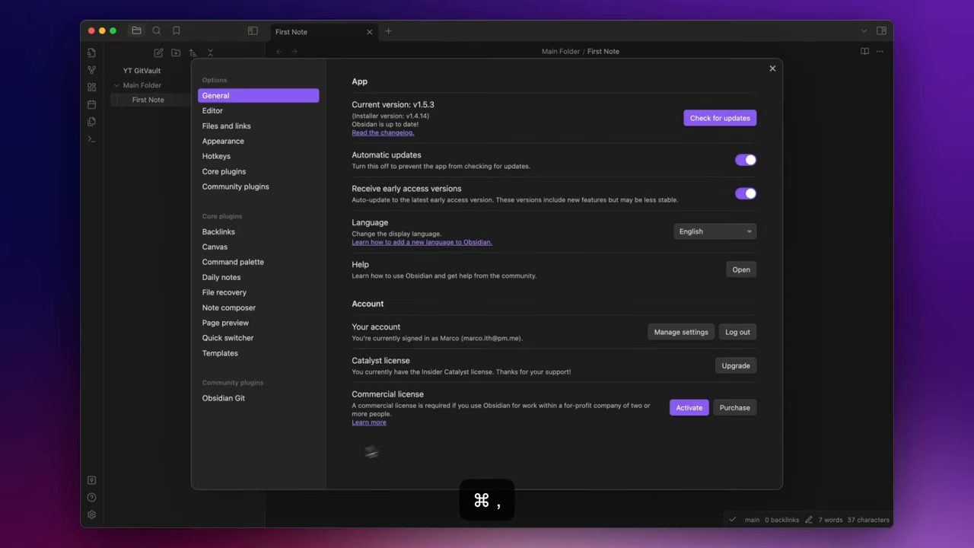
{"action": "left_click", "coordinate": [223, 397]}
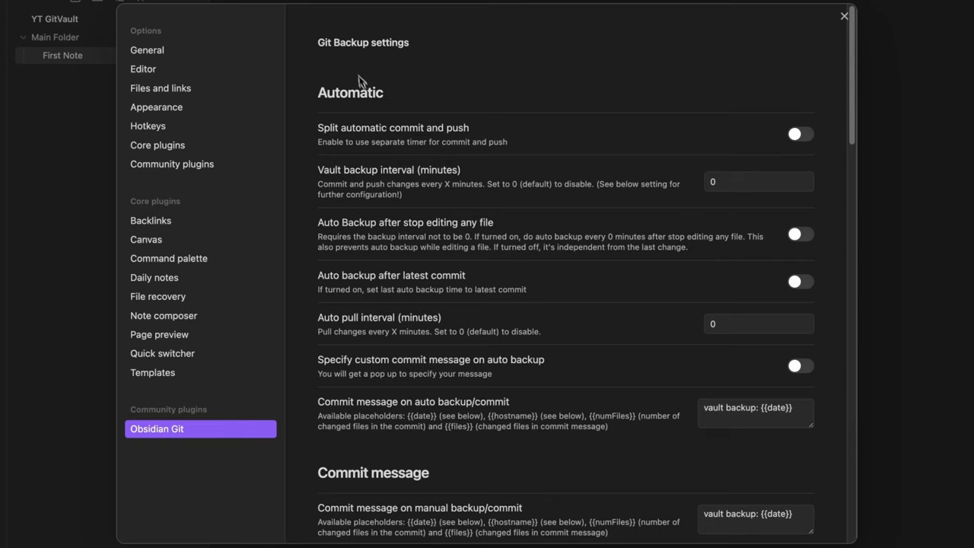
{"action": "mouse_move", "coordinate": [358, 76]}
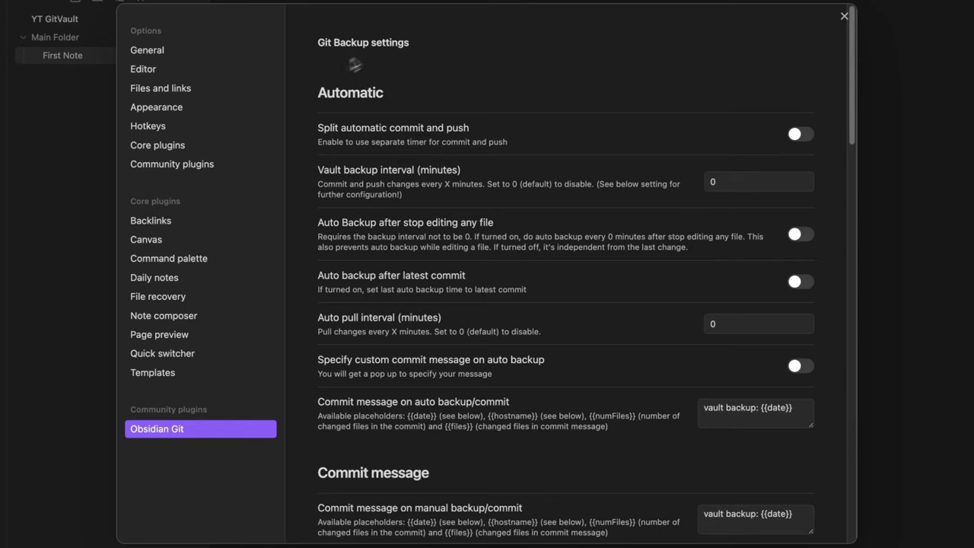
{"action": "mouse_move", "coordinate": [491, 100]}
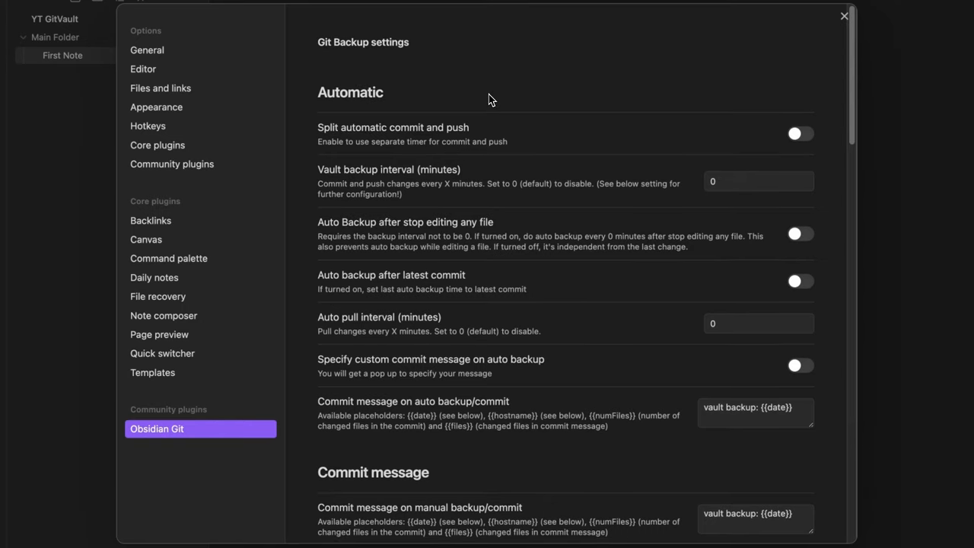
{"action": "scroll", "scroll_direction": "down", "scroll_amount": 3}
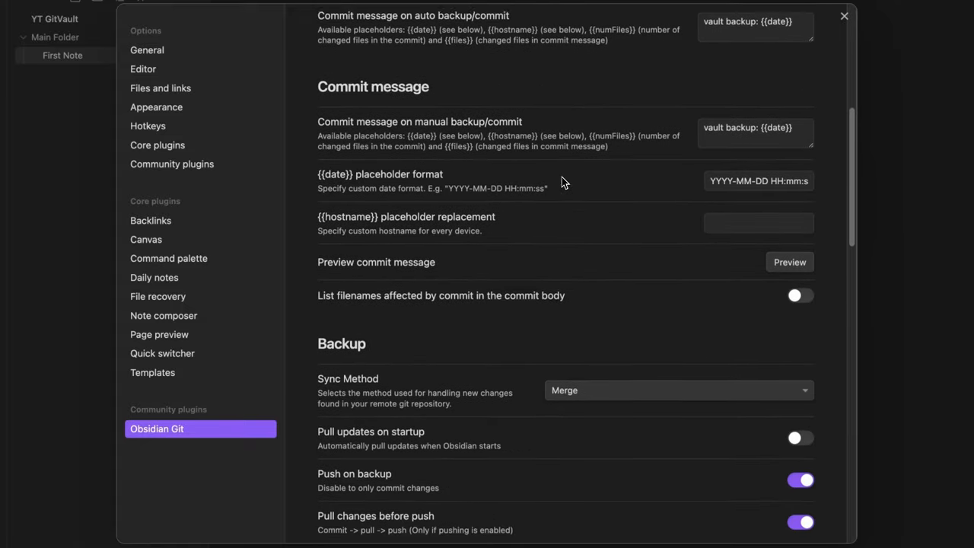
{"action": "scroll", "scroll_direction": "up", "scroll_amount": 3}
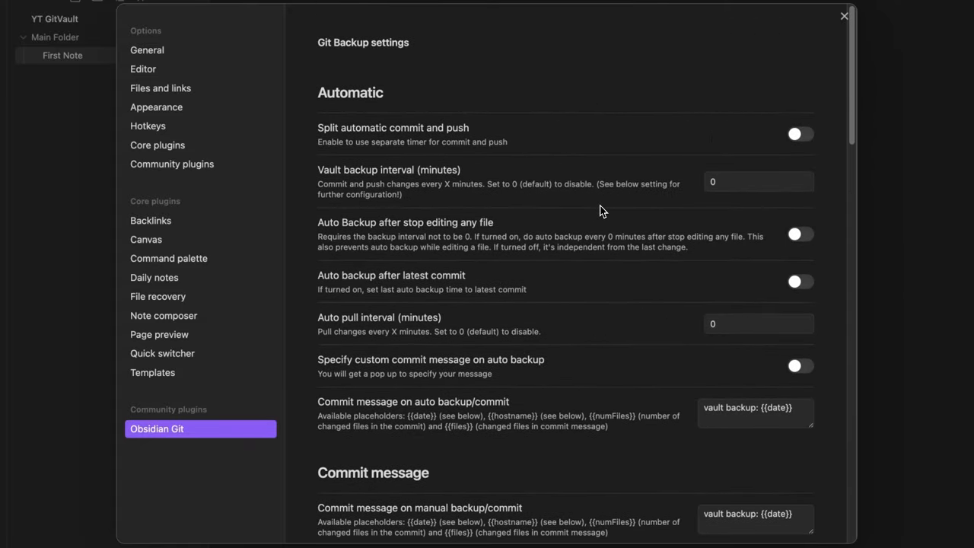
{"action": "mouse_move", "coordinate": [343, 177]}
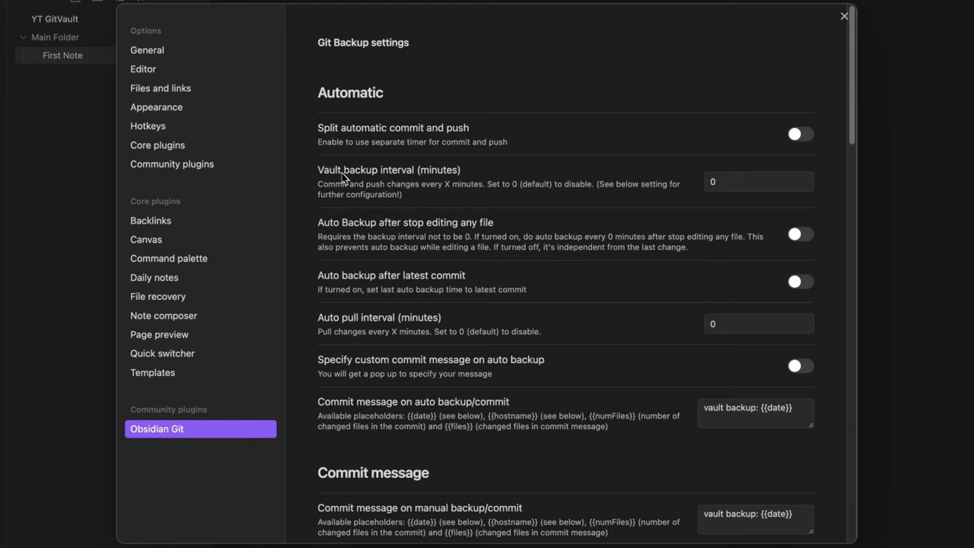
{"action": "mouse_move", "coordinate": [735, 188]}
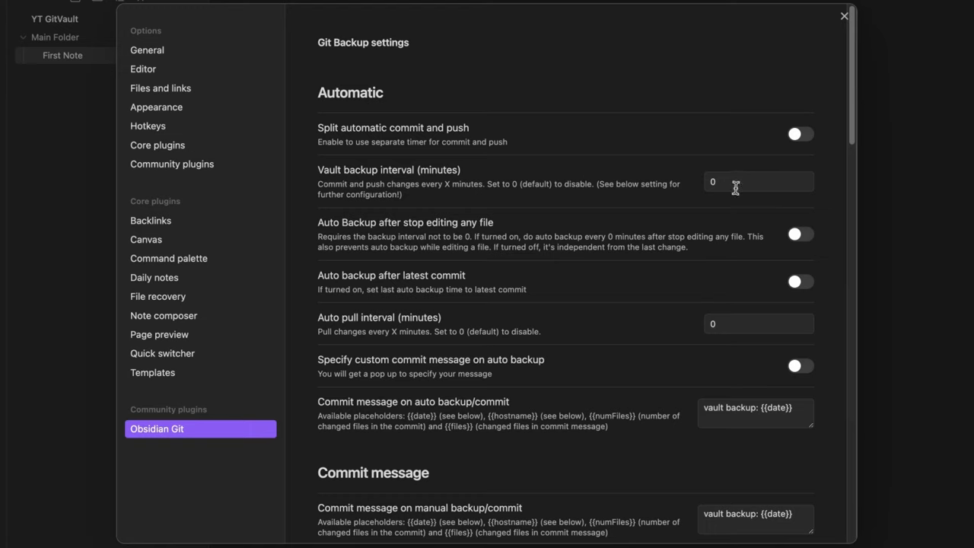
{"action": "left_click", "coordinate": [759, 182]}
{"action": "type", "text": "10"}
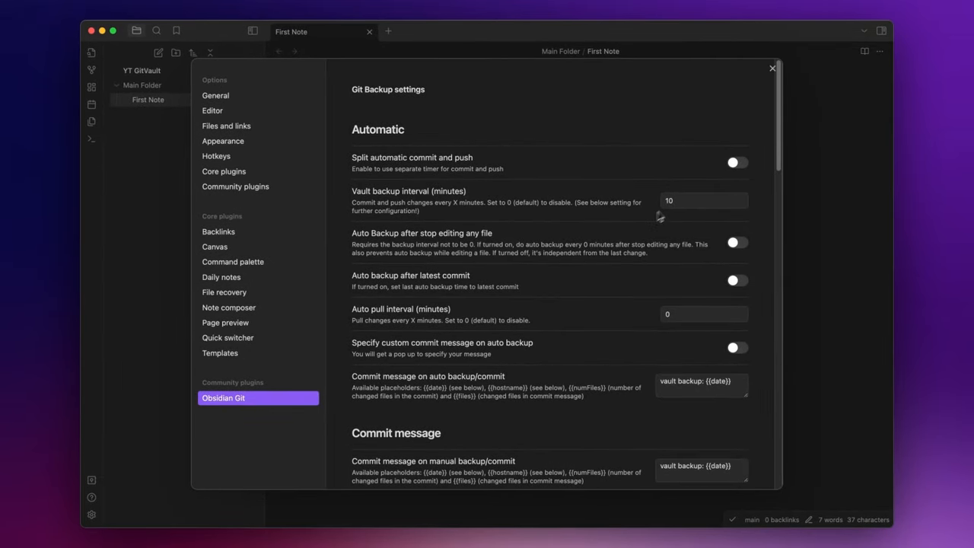
{"action": "left_click", "coordinate": [772, 68]}
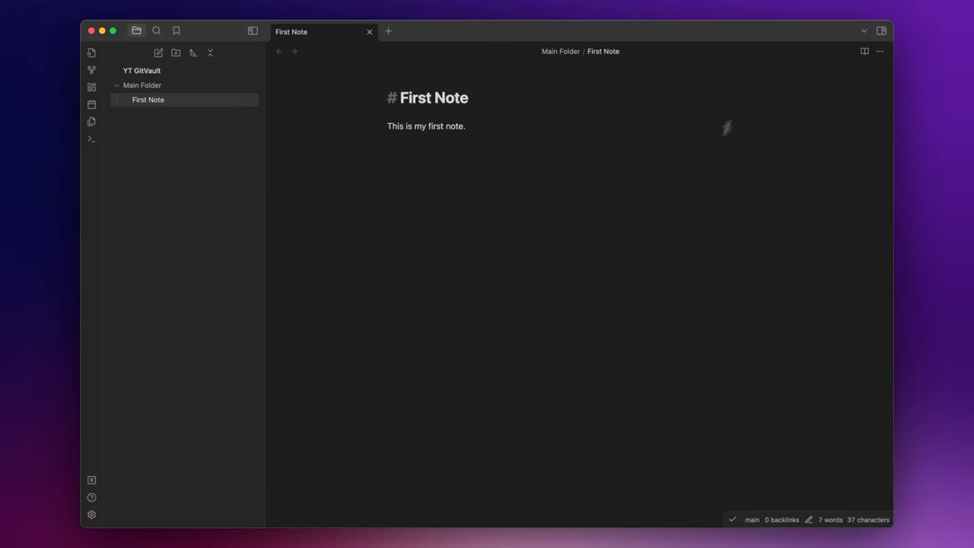
Open source control, add 'Remember to make a backup of your vault!' to First Note, and push.
{"action": "key", "text": "cmd+p"}
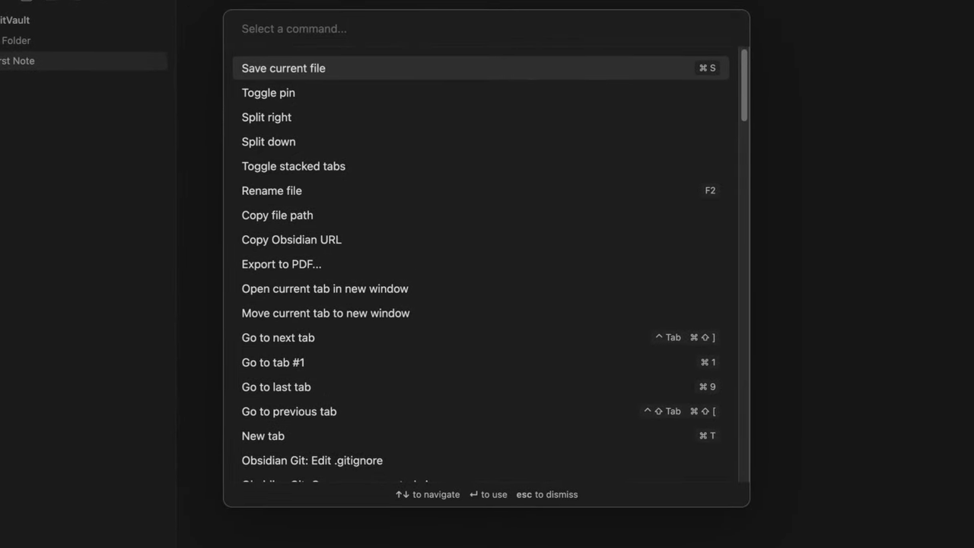
{"action": "type", "text": "open sou"}
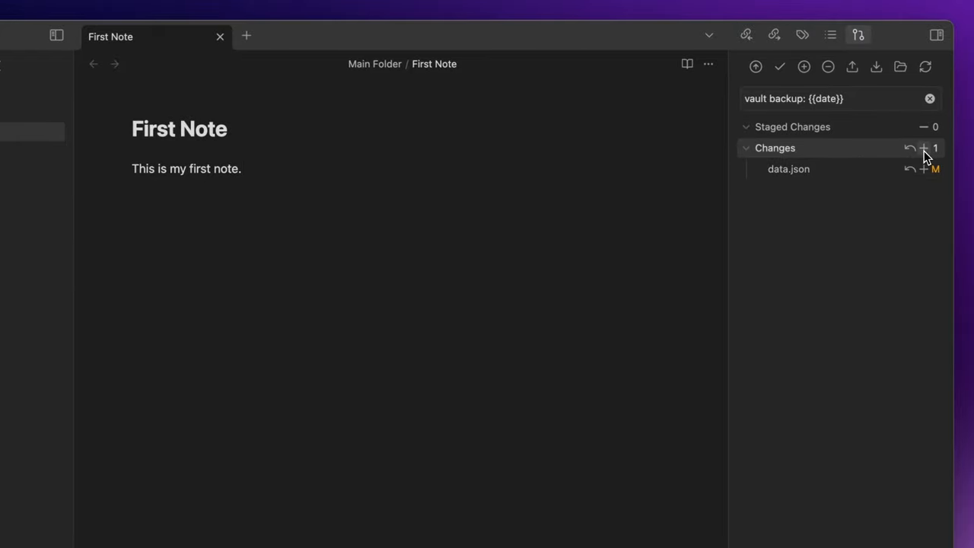
{"action": "mouse_move", "coordinate": [851, 67]}
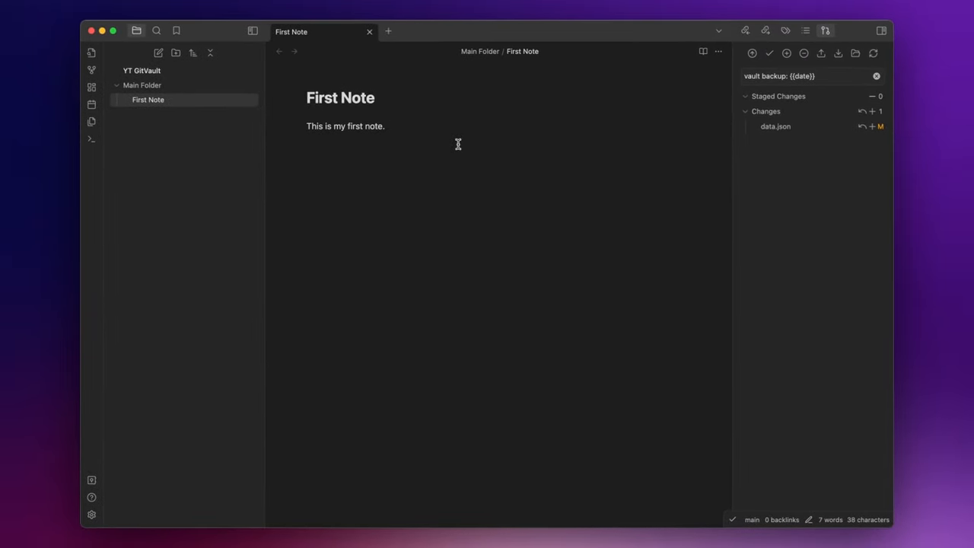
{"action": "type", "text": "Remem"}
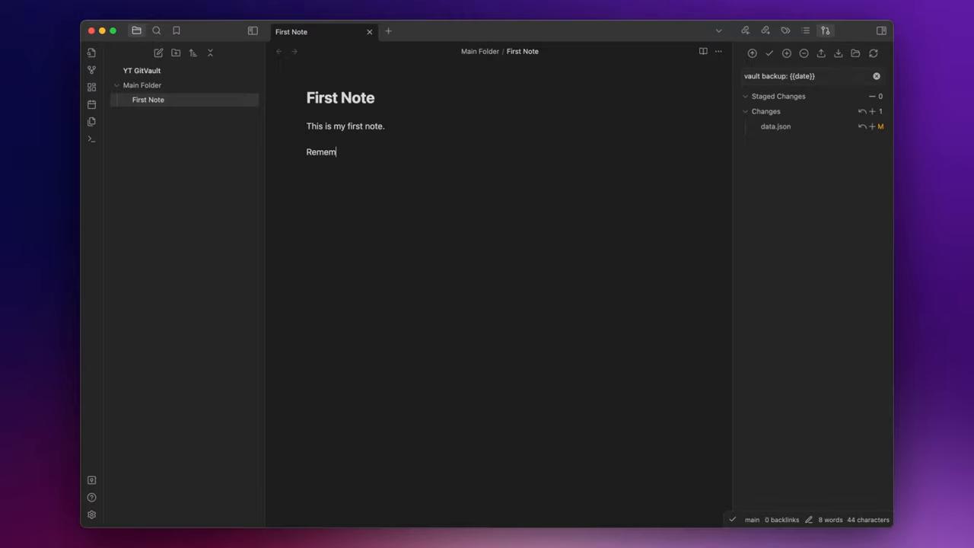
{"action": "type", "text": "ber"}
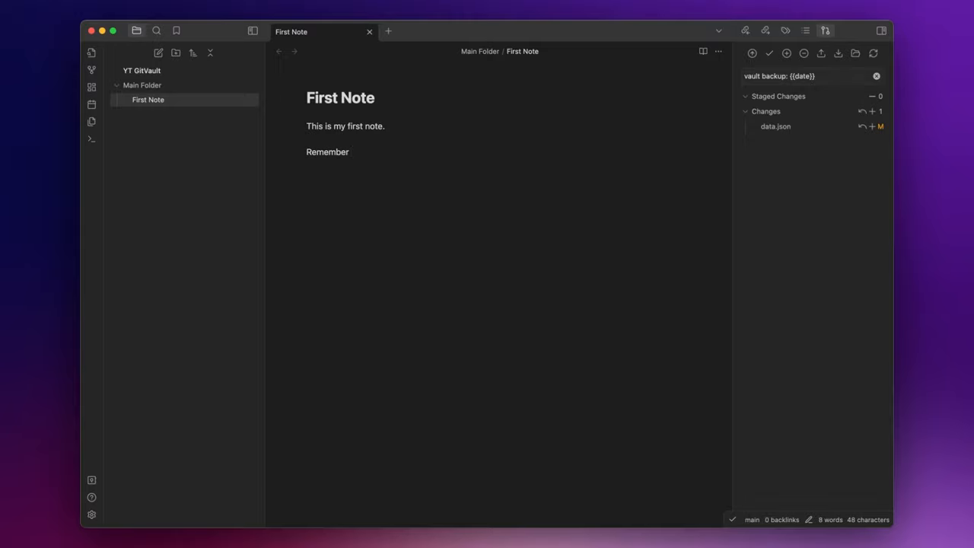
{"action": "type", "text": "to make a"}
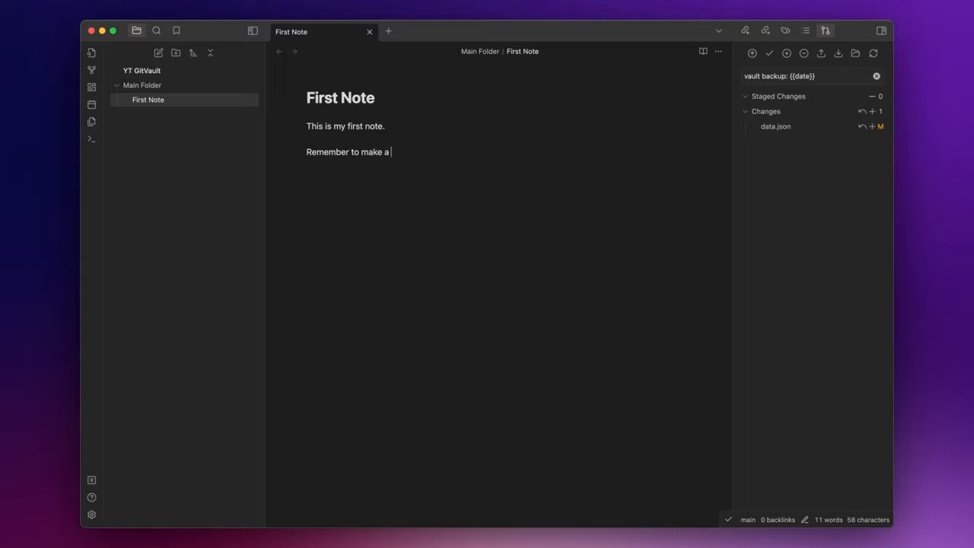
{"action": "type", "text": "backup of you"}
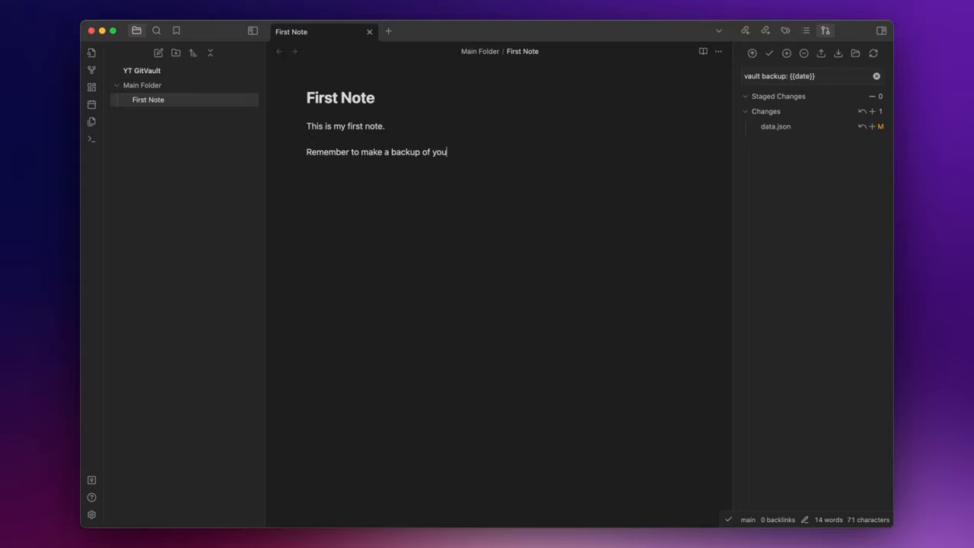
{"action": "type", "text": "r vault!"}
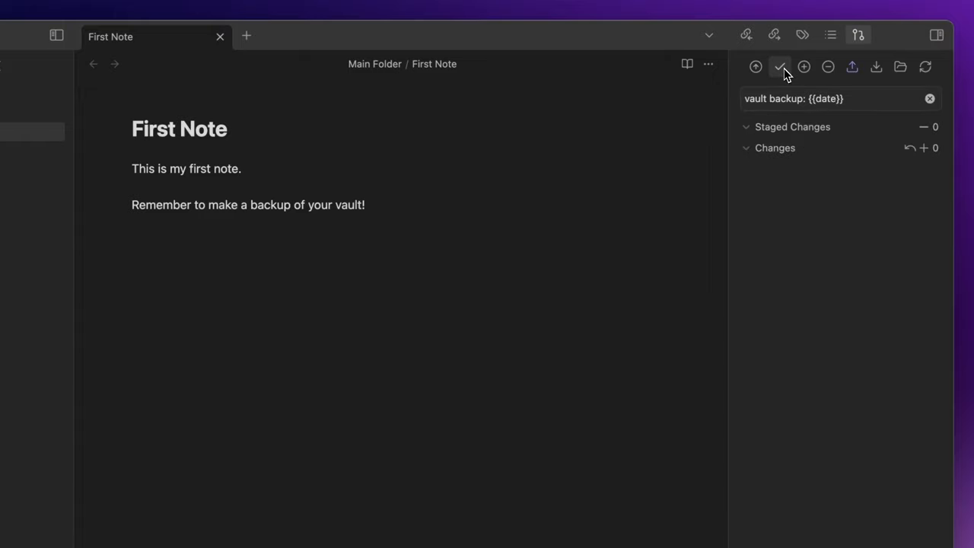
{"action": "mouse_move", "coordinate": [851, 67]}
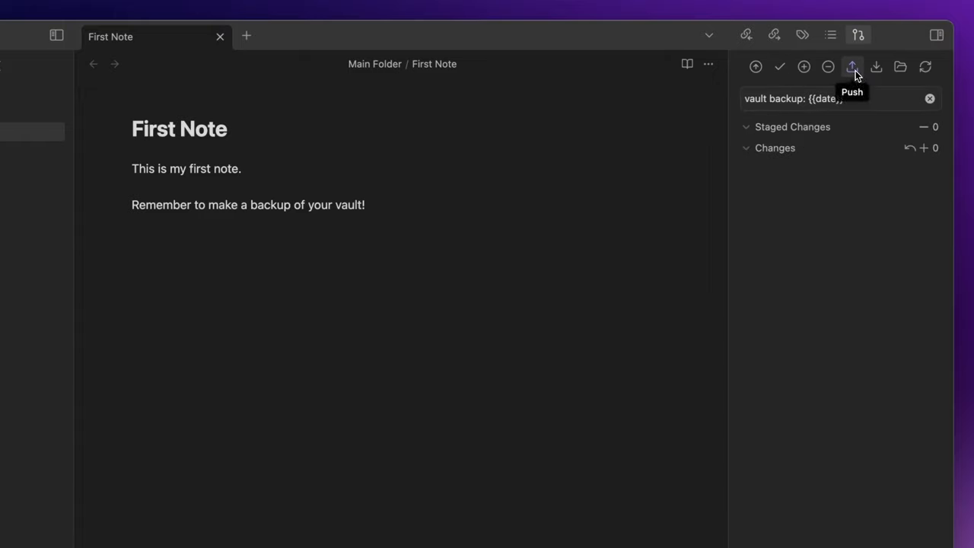
{"action": "left_click", "coordinate": [851, 67]}
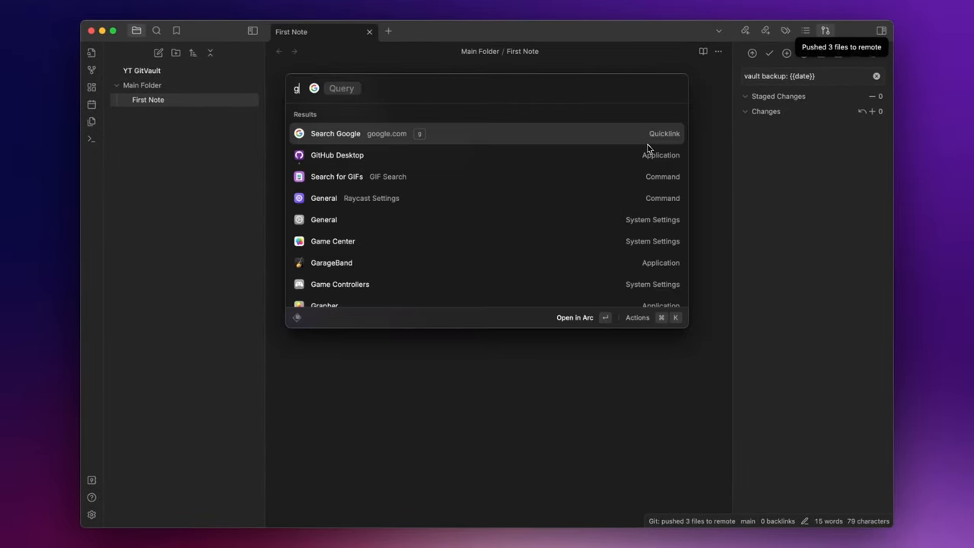
On GitHub, open First Note.md's history in Main Folder and view the First Commit diff.
{"action": "type", "text": "gith"}
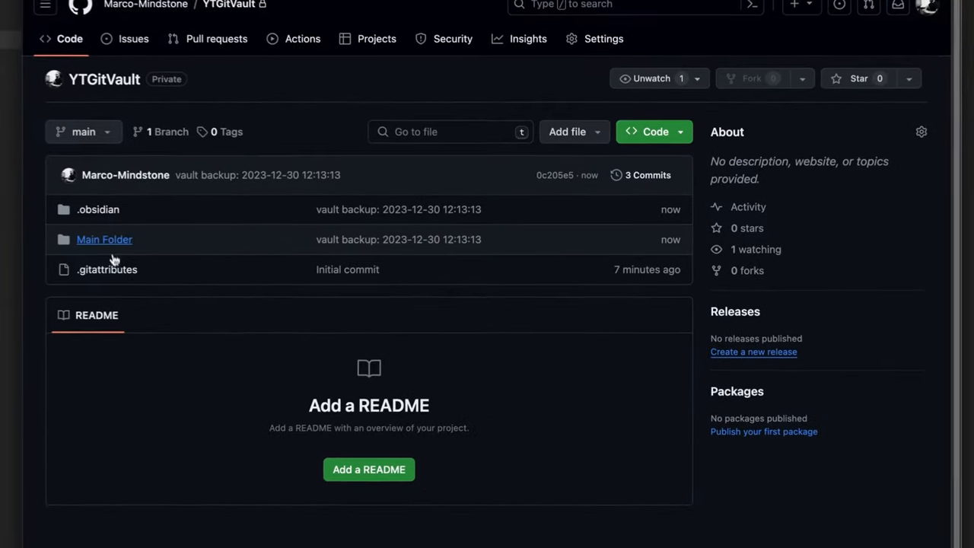
{"action": "left_click", "coordinate": [104, 239]}
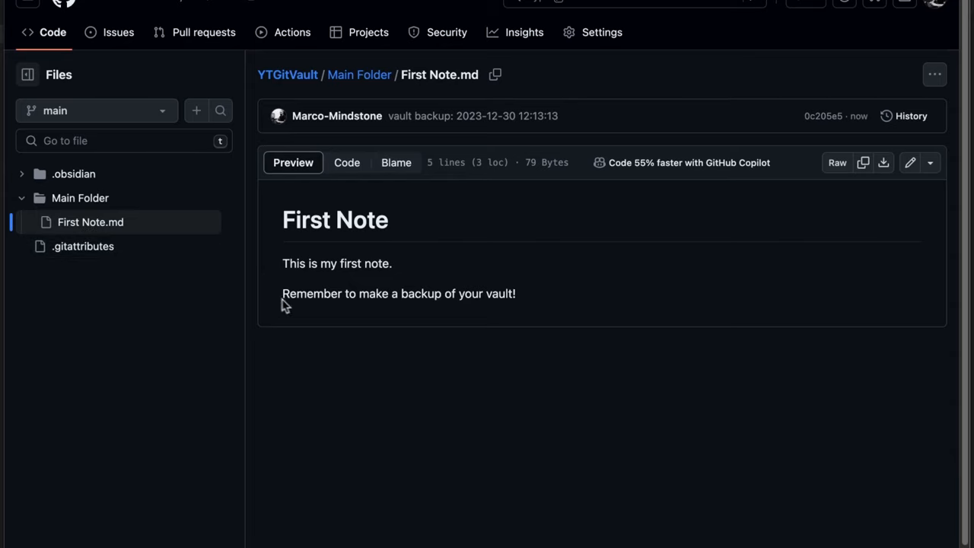
{"action": "mouse_move", "coordinate": [792, 239]}
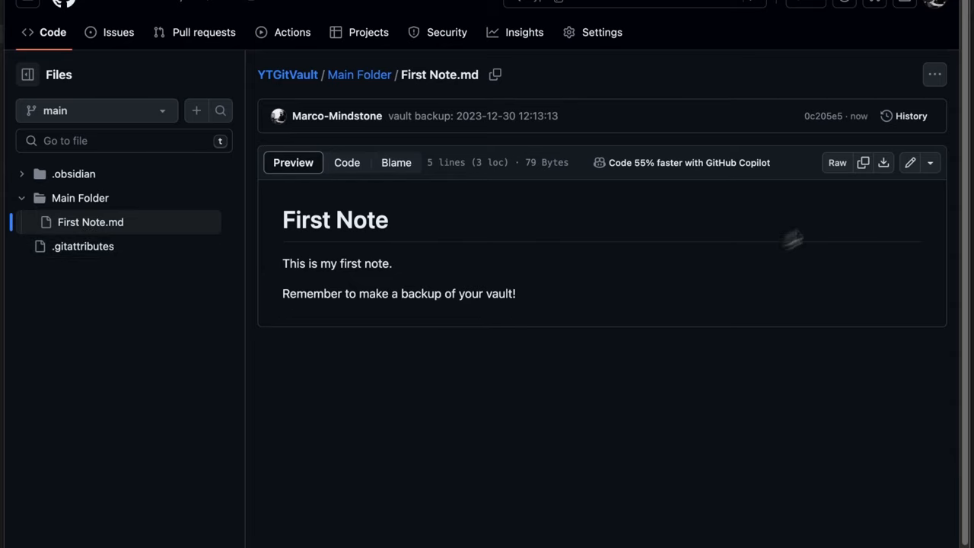
{"action": "left_click", "coordinate": [903, 116]}
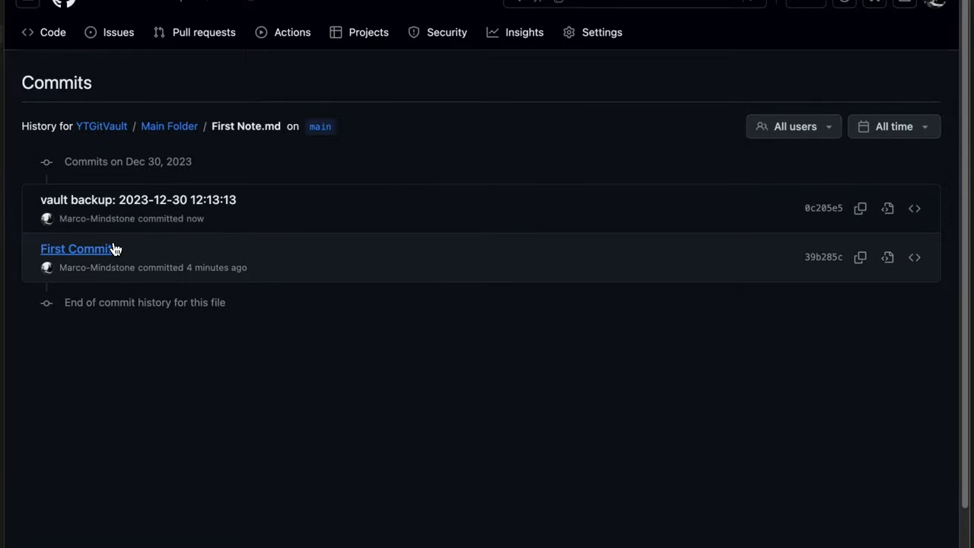
{"action": "left_click", "coordinate": [76, 248]}
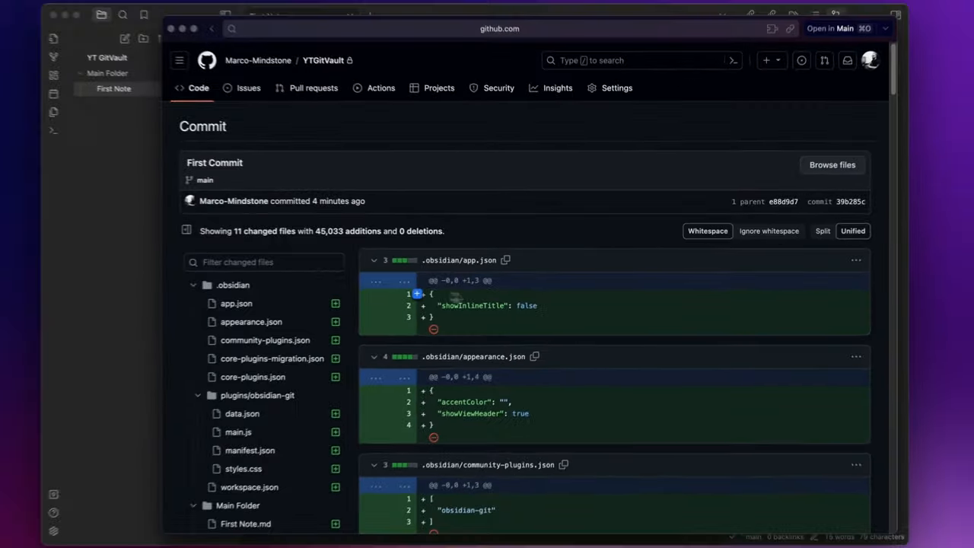